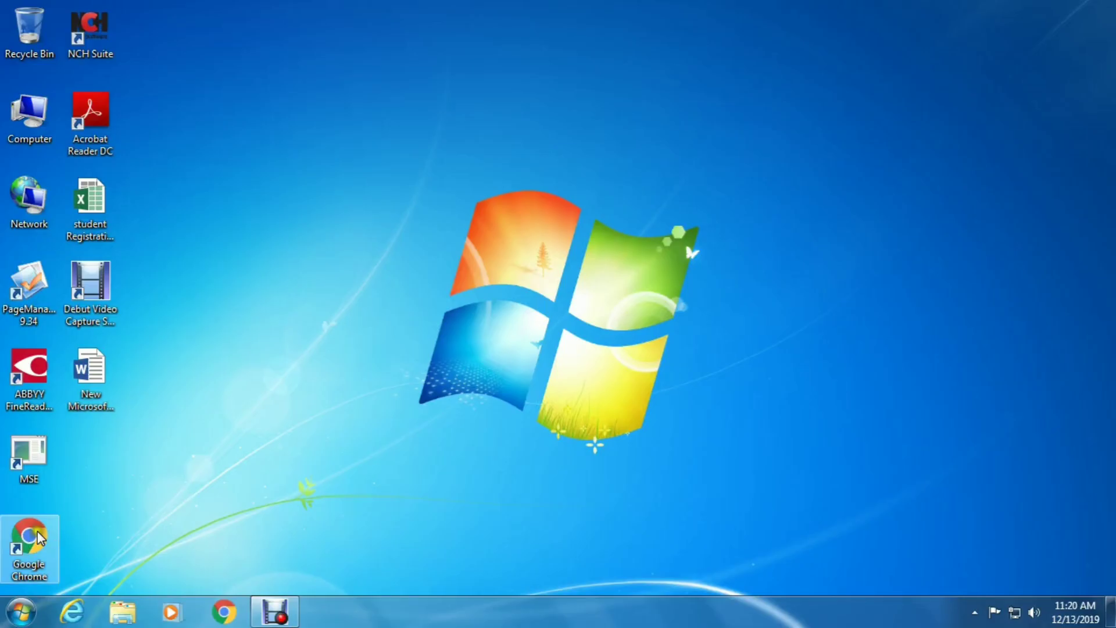
Launch Google Chrome from the desktop and focus the address bar.
double_click(28, 534)
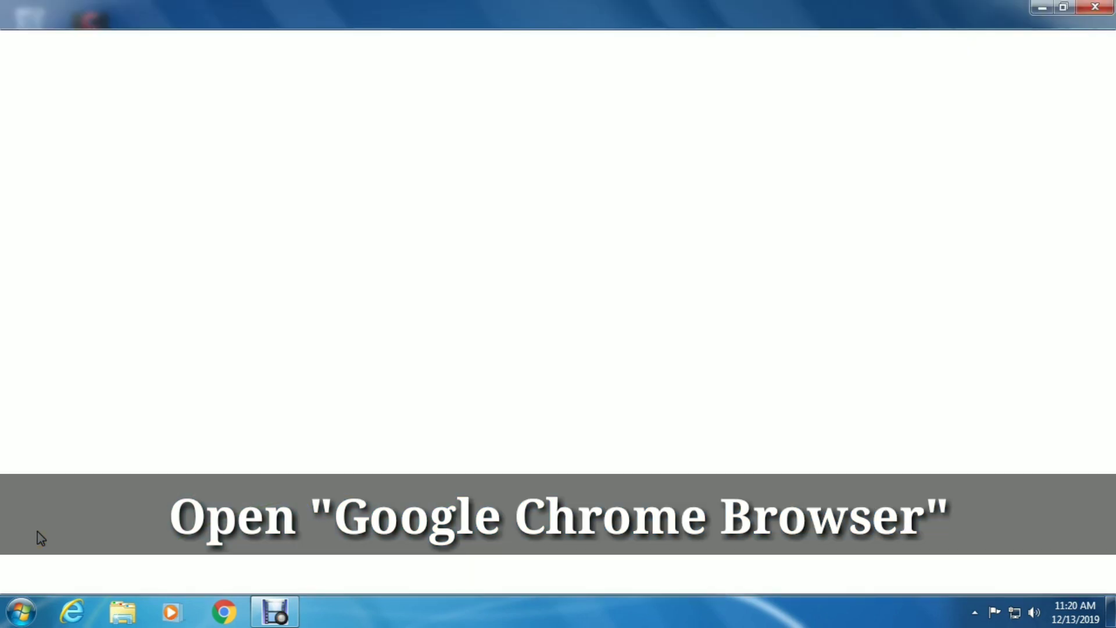
click(223, 610)
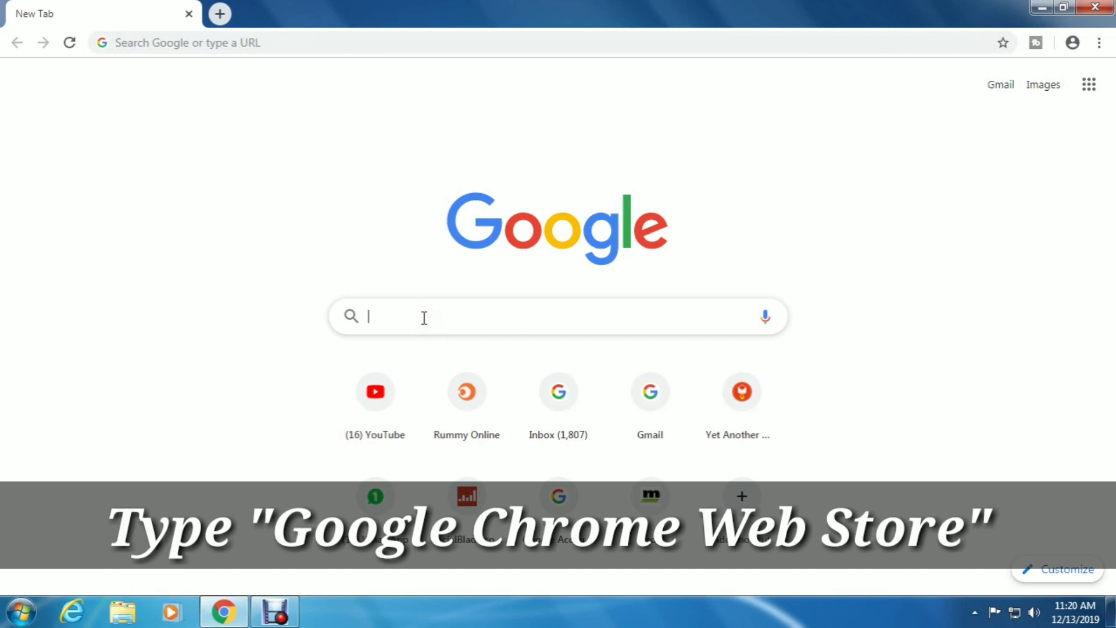
Search 'google web store' and open the Chrome Web Store result.
text(google w)
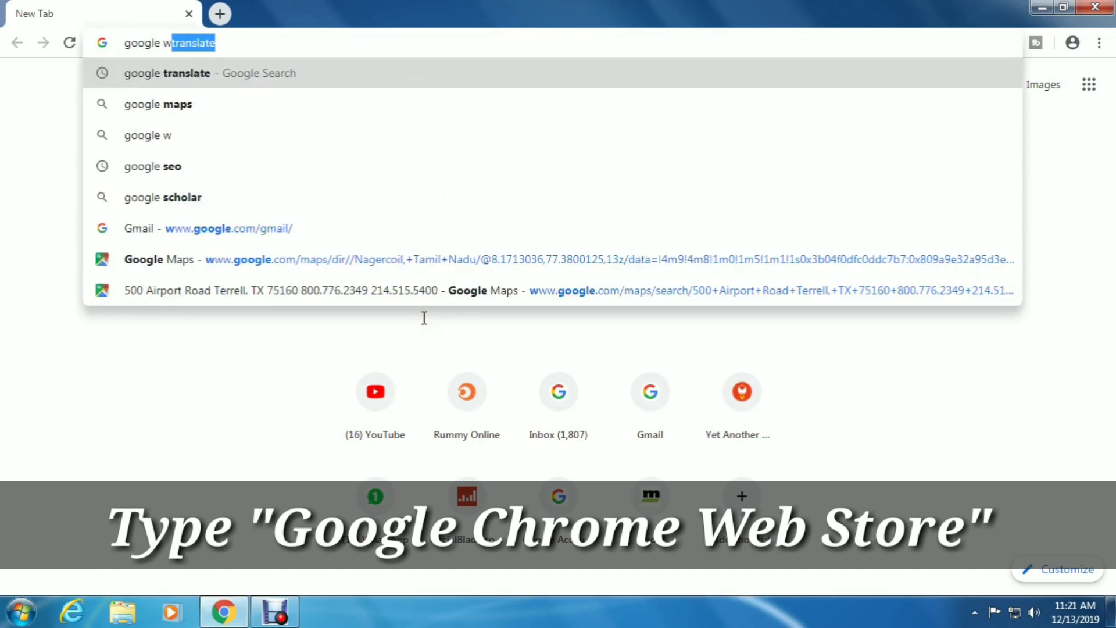
key(Return)
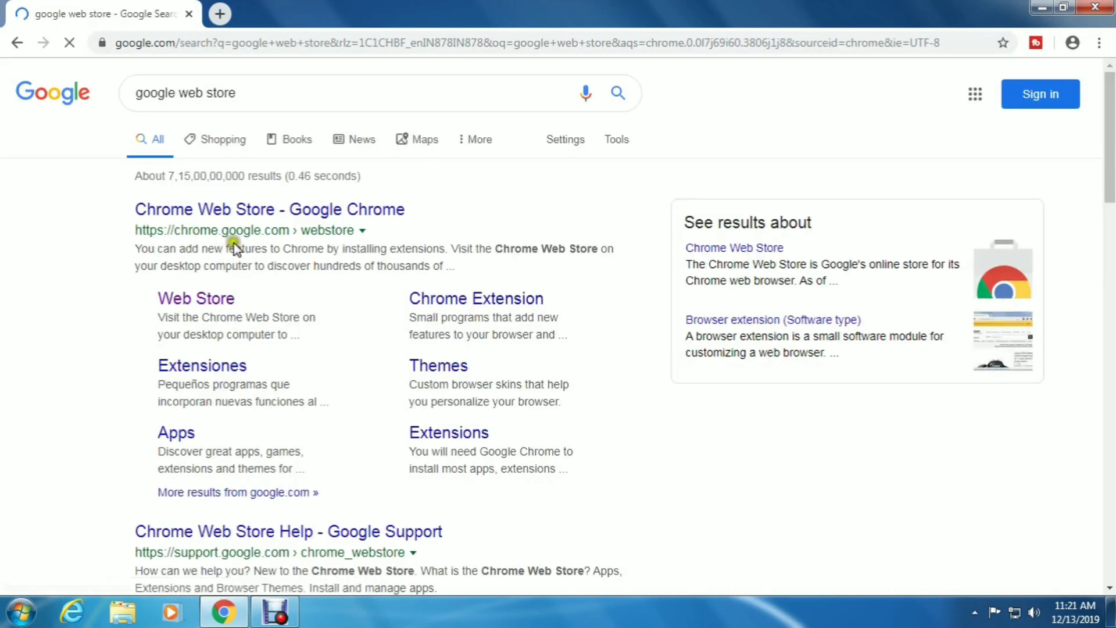
click(268, 208)
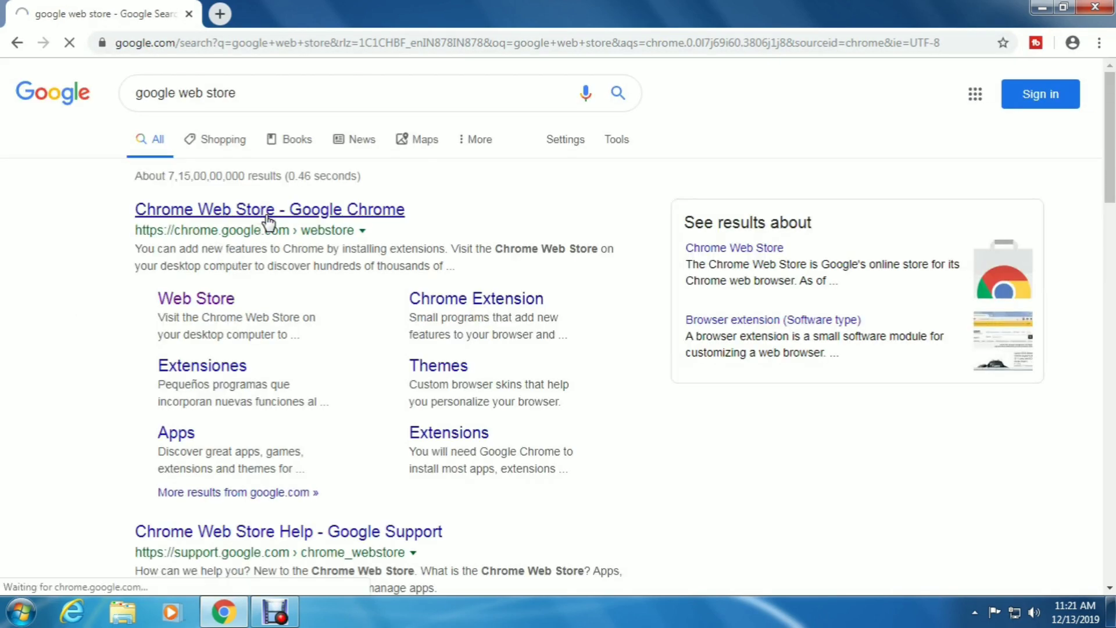
click(269, 209)
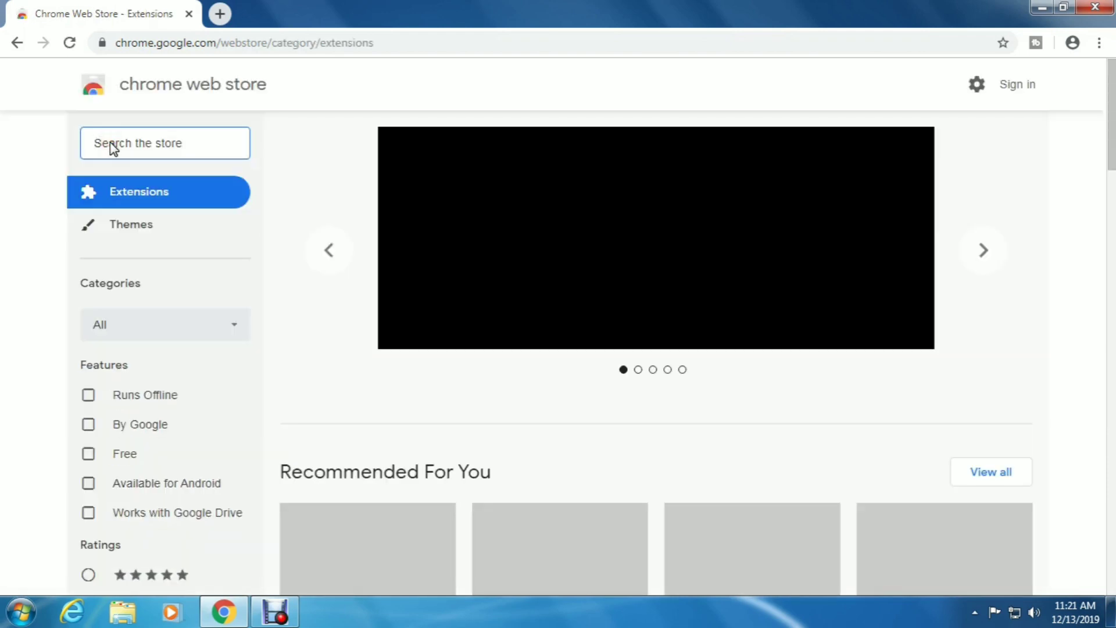
Search the Chrome Web Store for 'email to sms'.
text(sms)
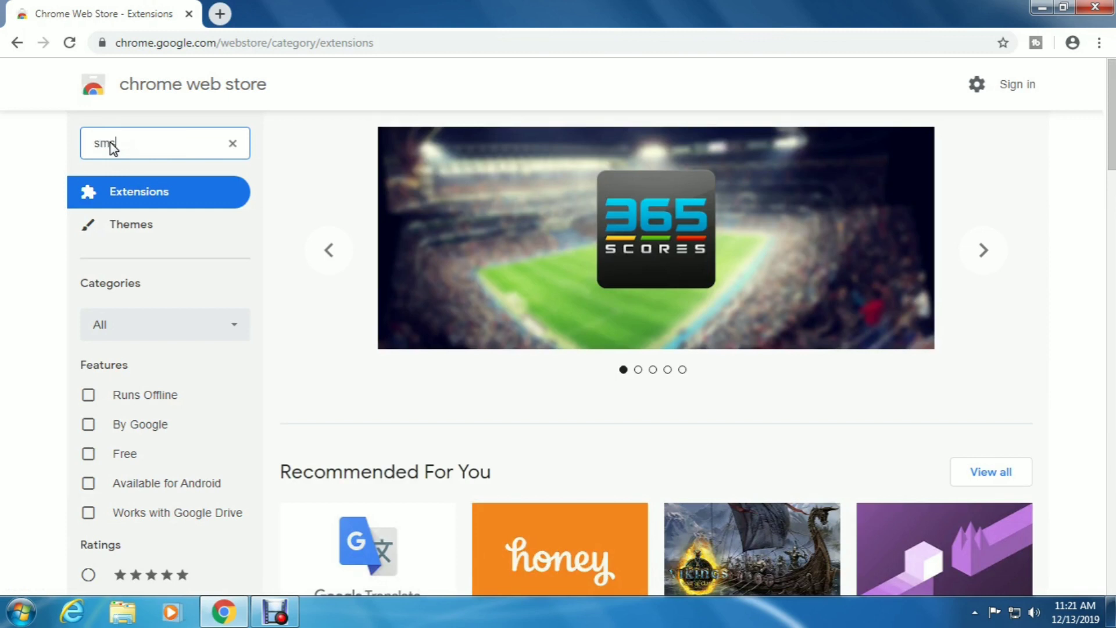
click(233, 143)
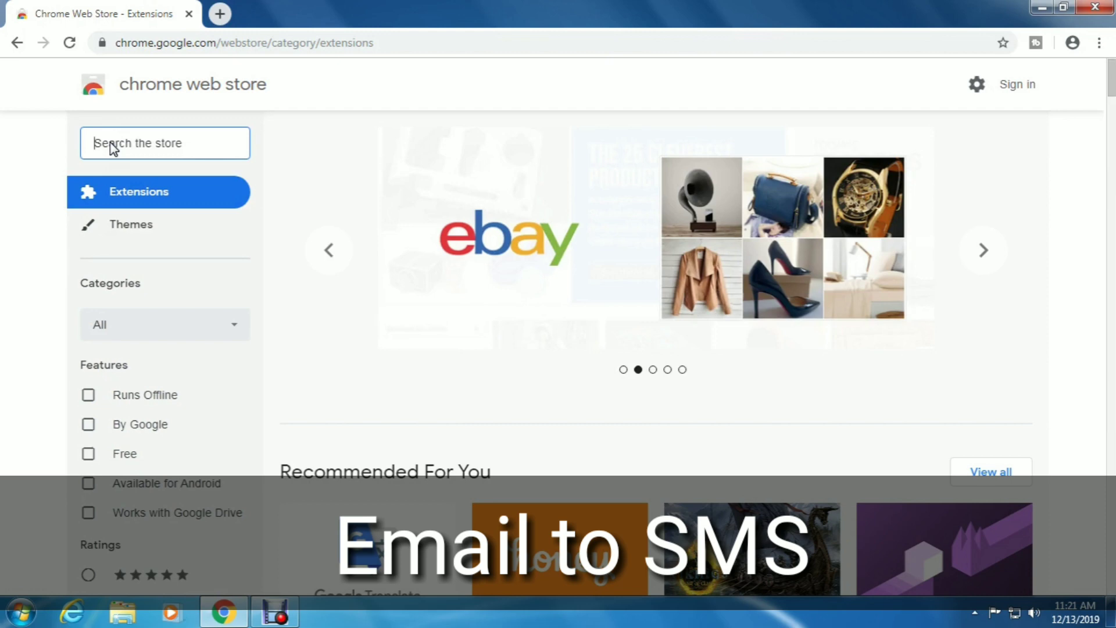
text(email to sm)
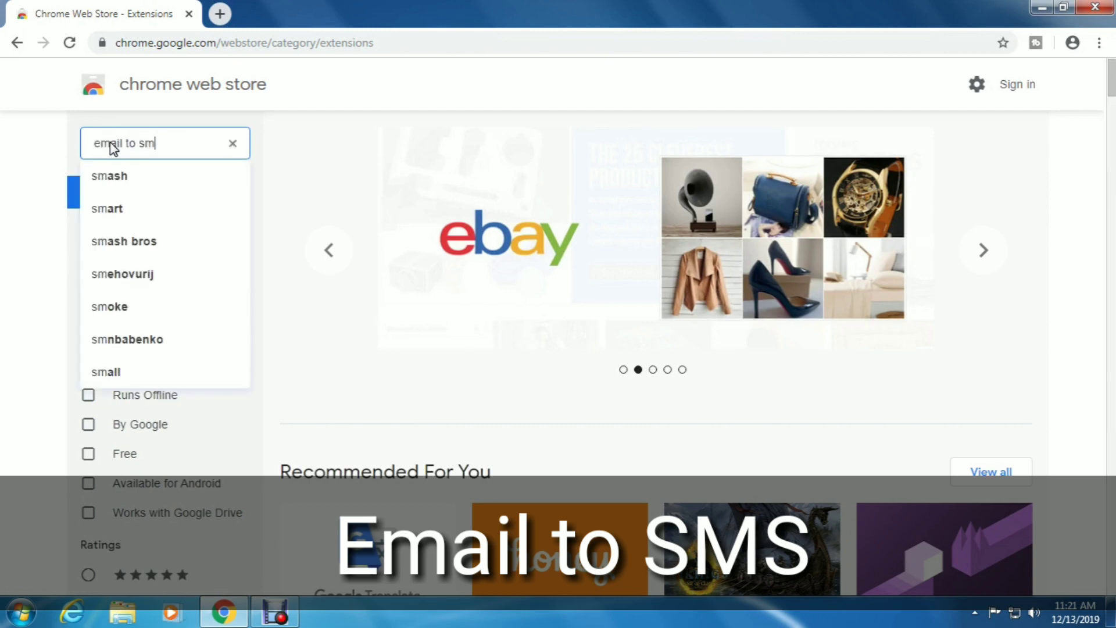
text(s)
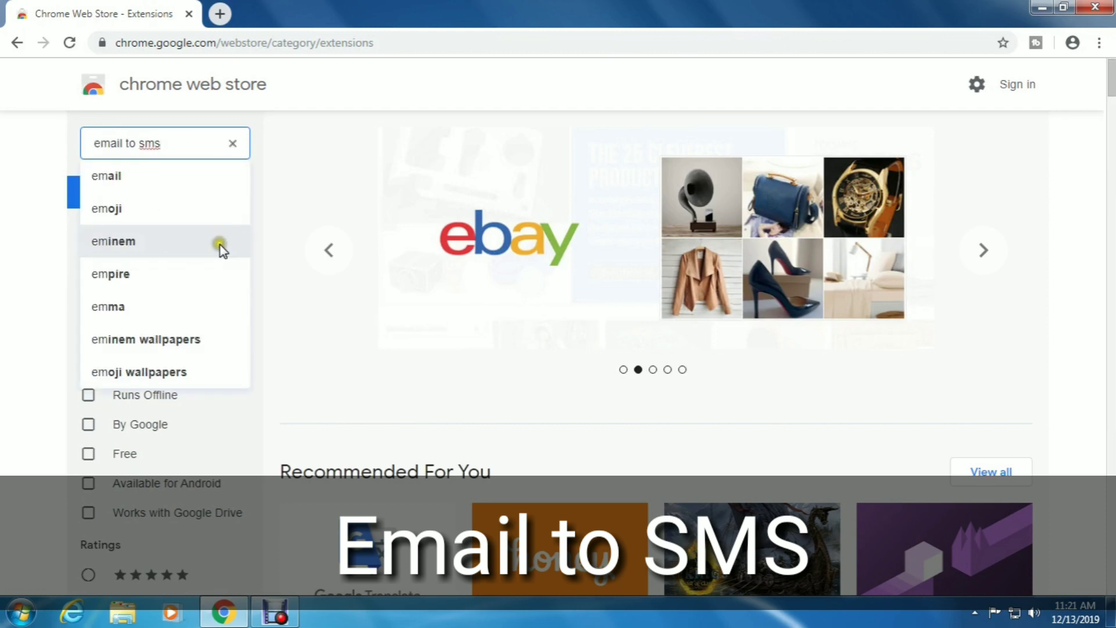
key(Return)
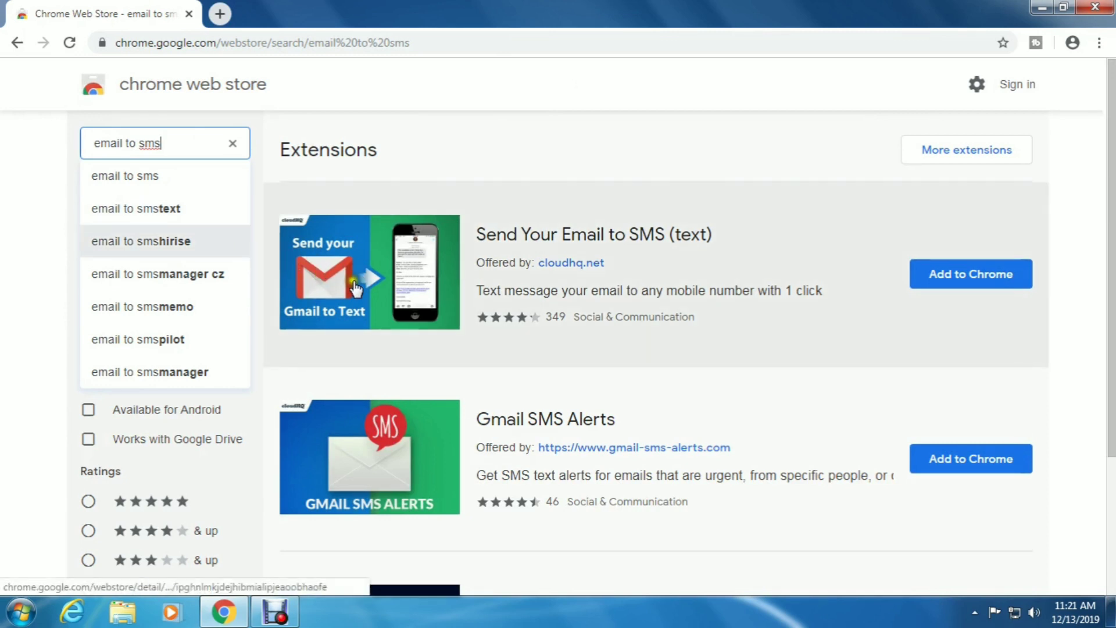
mouse_move(970, 274)
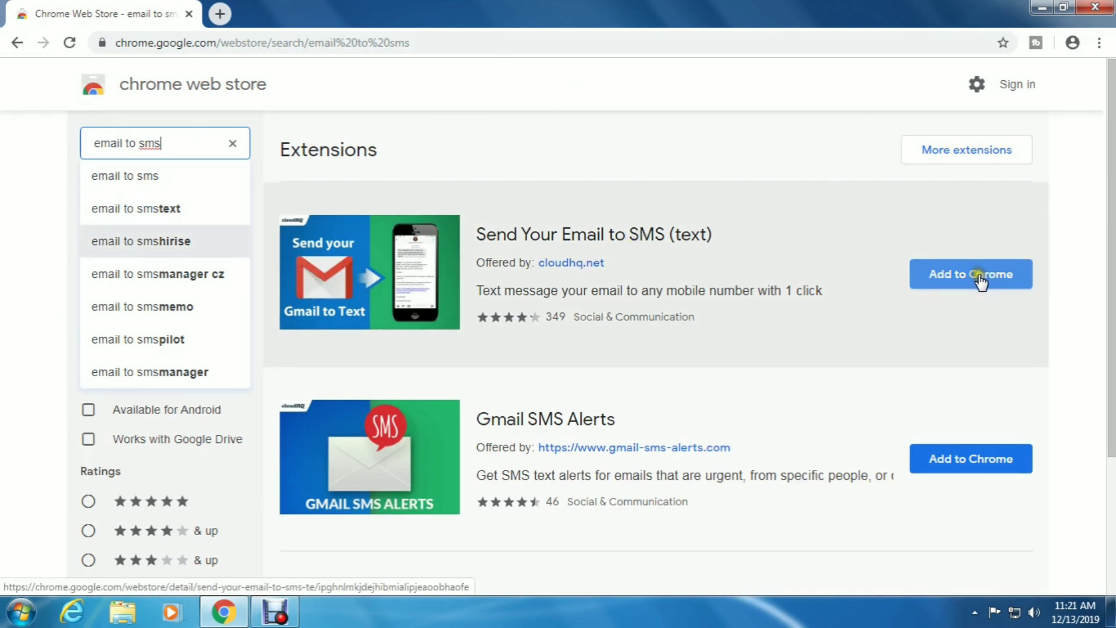
Add the Send Your Email to SMS (text) extension to Chrome and confirm installation.
click(970, 274)
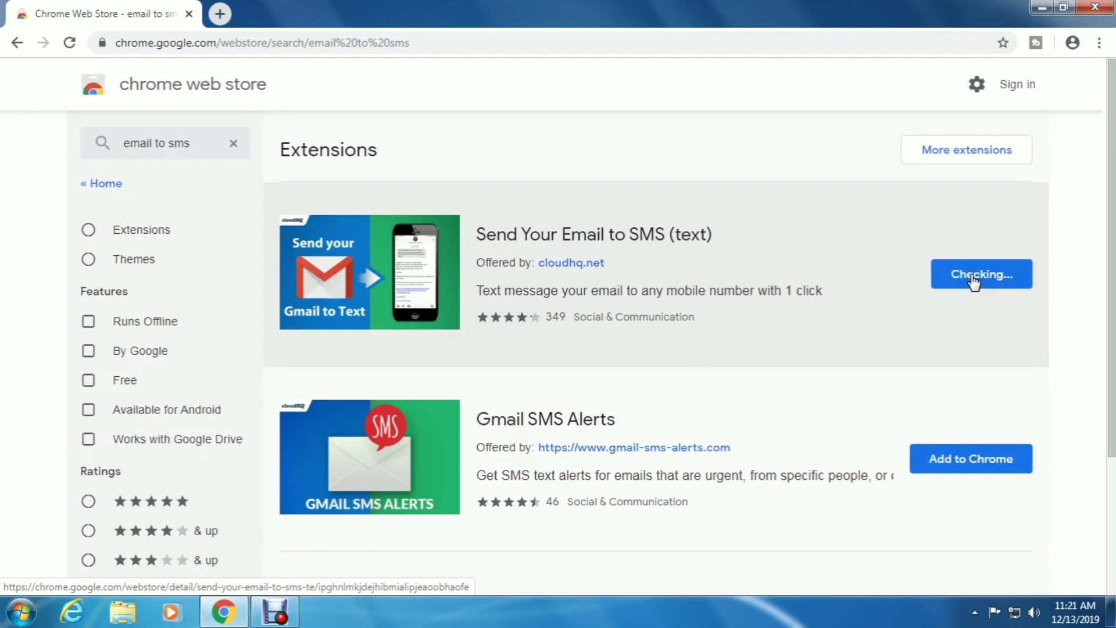
click(980, 274)
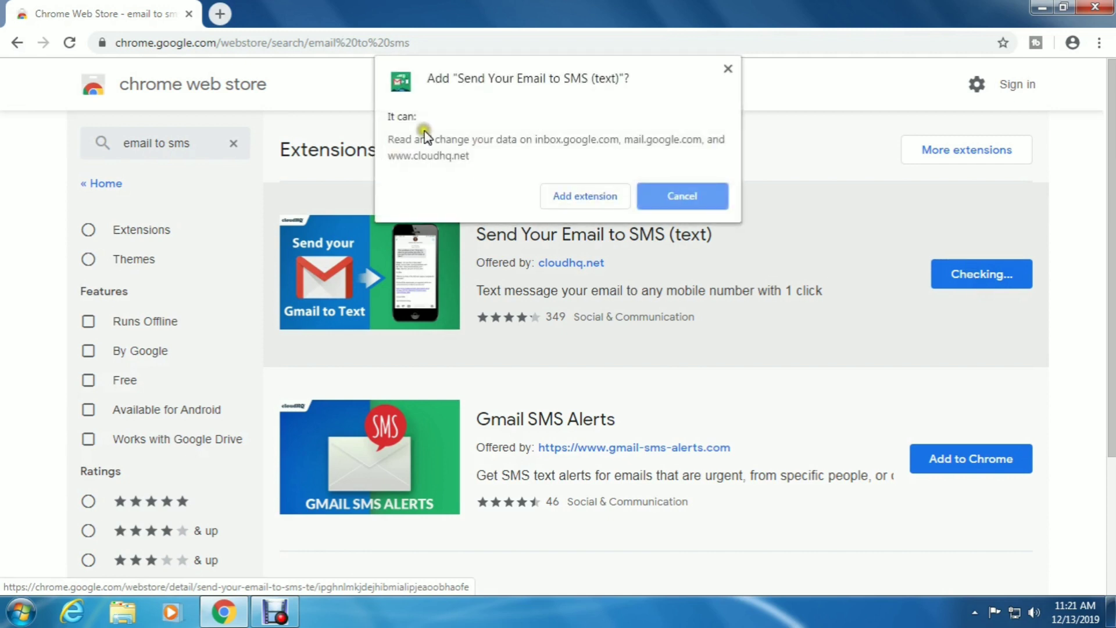
click(583, 196)
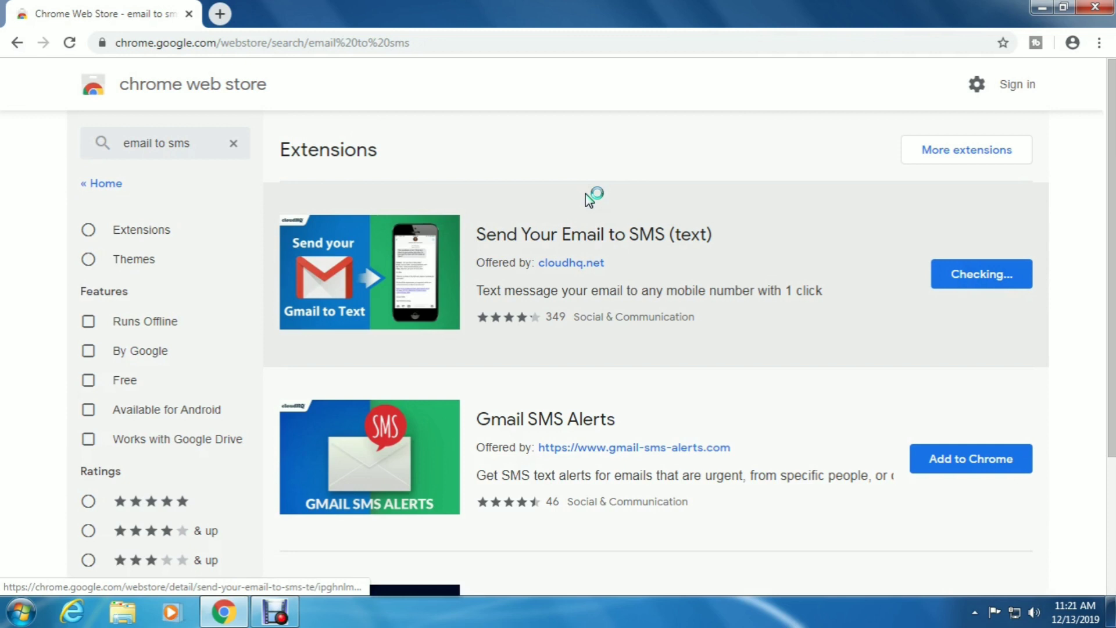
click(982, 275)
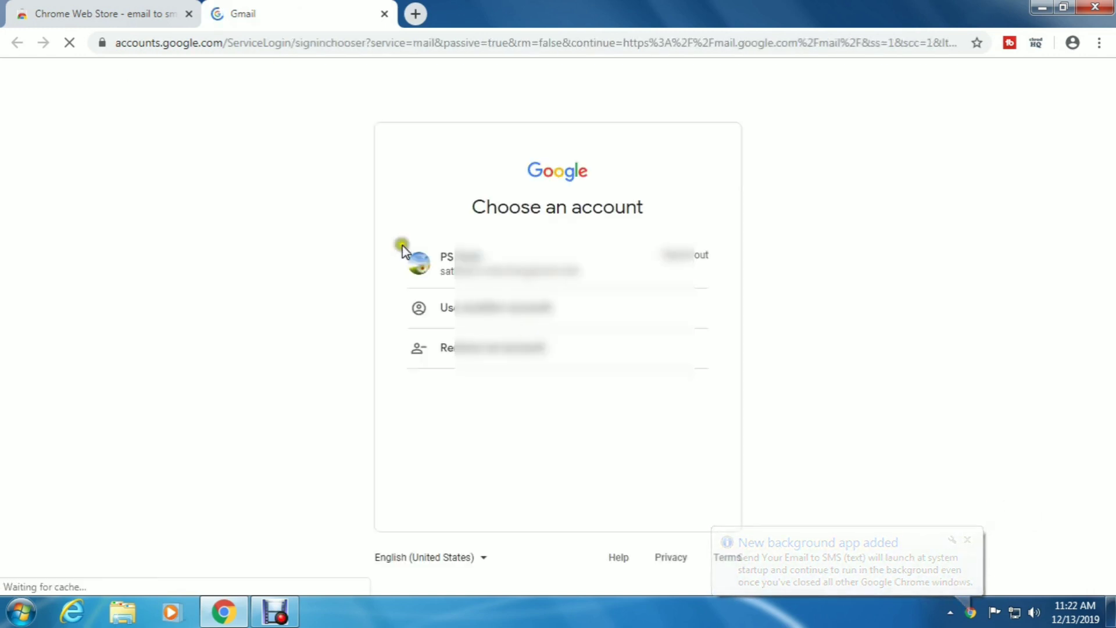
Sign in to Gmail with the saved Google account and its password.
click(557, 264)
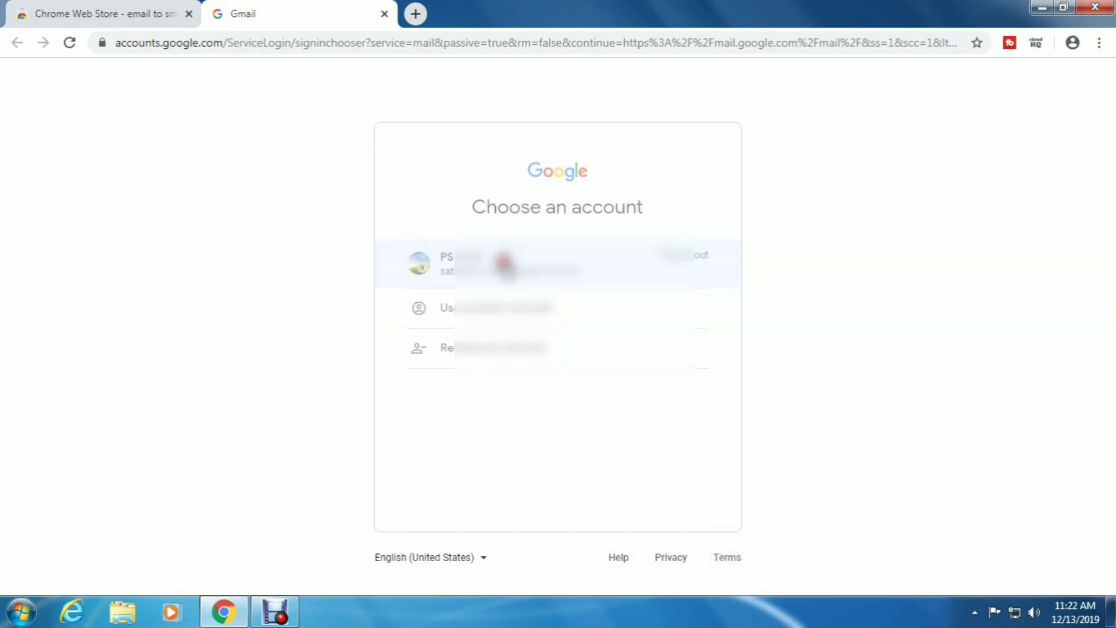
click(557, 264)
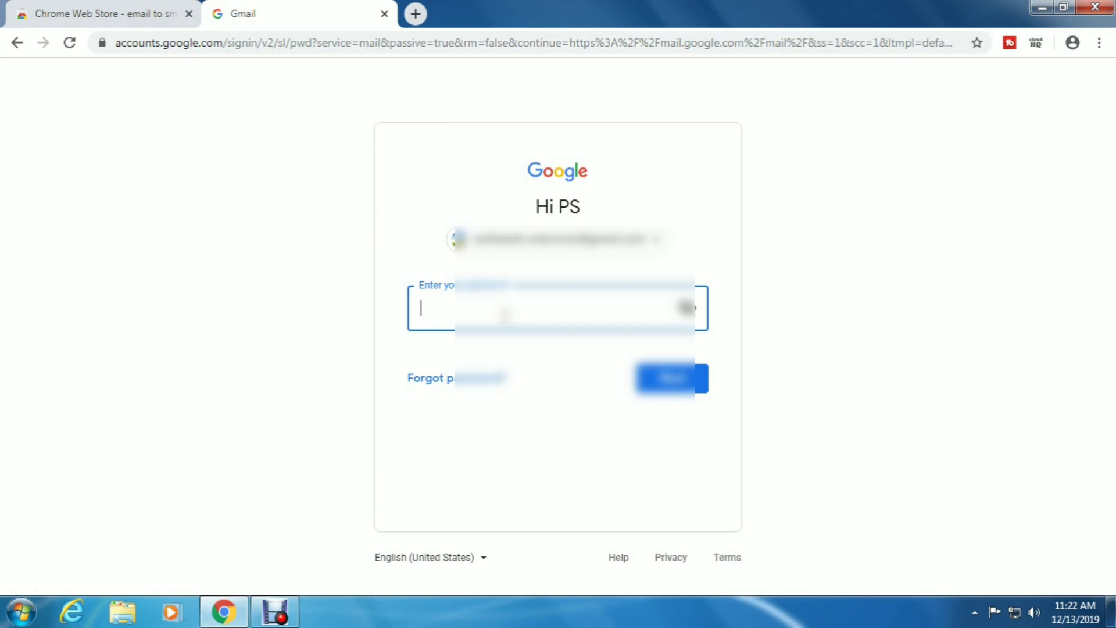
text(password)
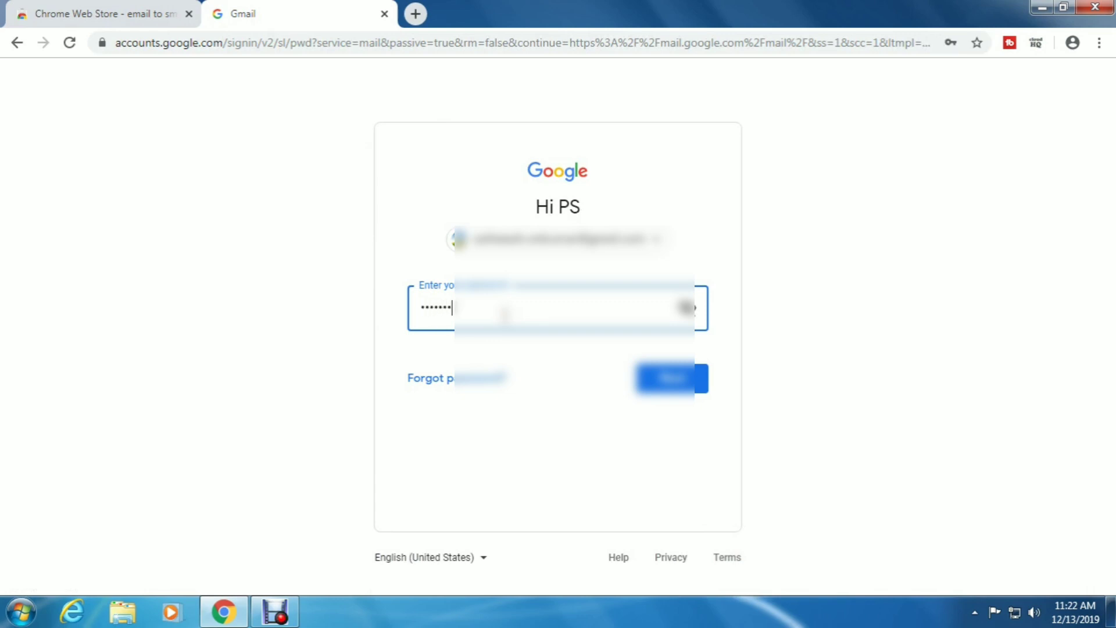
click(670, 378)
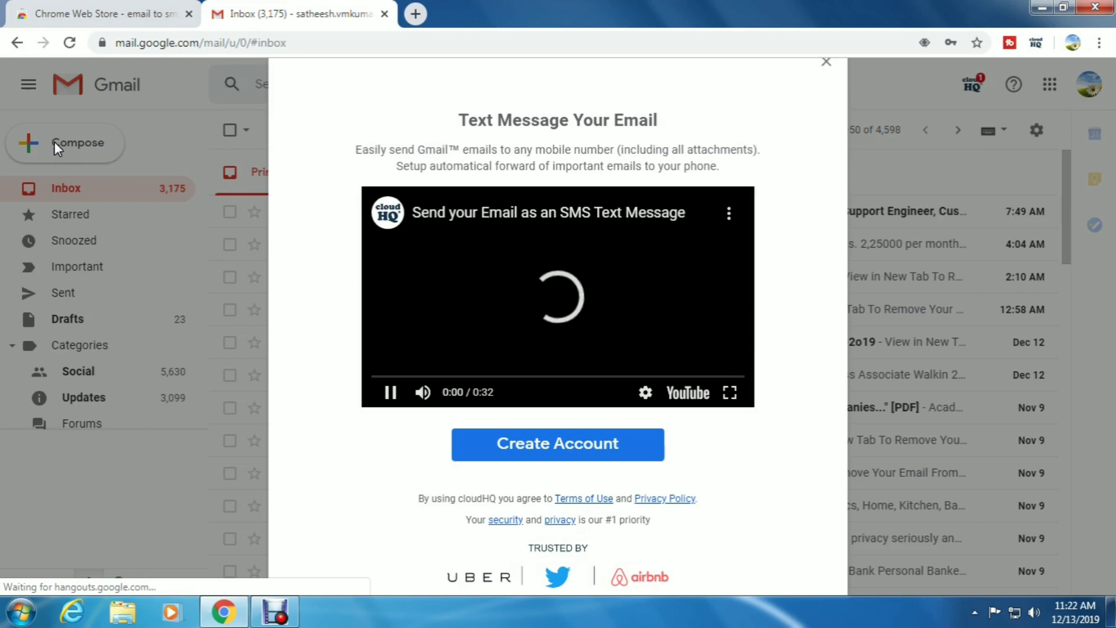
mouse_move(474, 307)
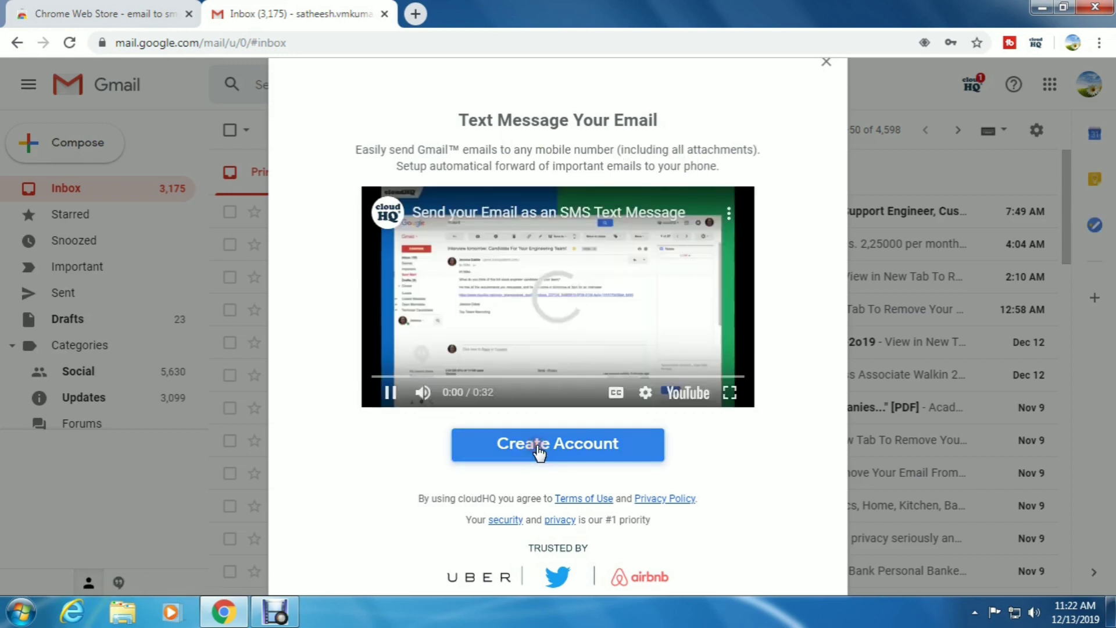
Choose Create Account in the cloudHQ 'Text Message Your Email' welcome window.
click(557, 443)
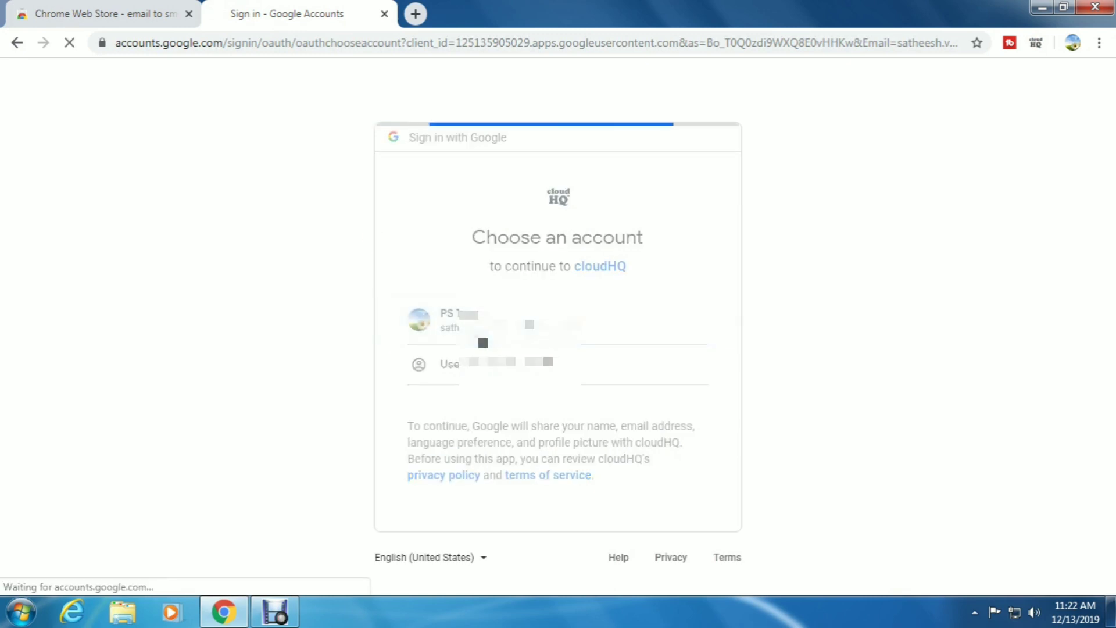
Pick the Google account and allow cloudHQ access to it.
click(499, 324)
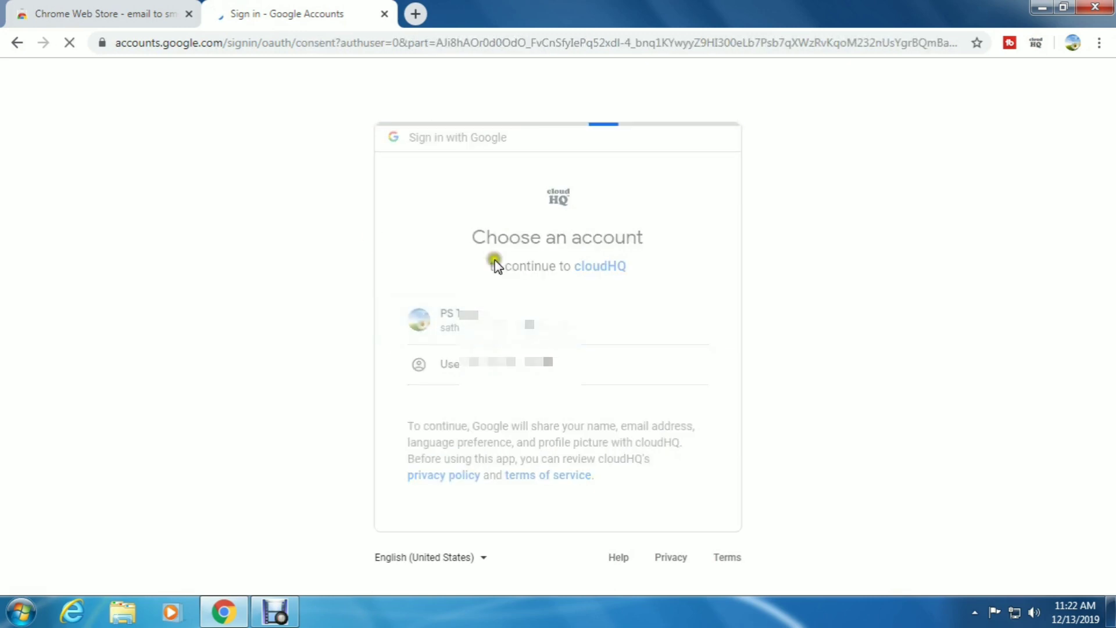
click(499, 324)
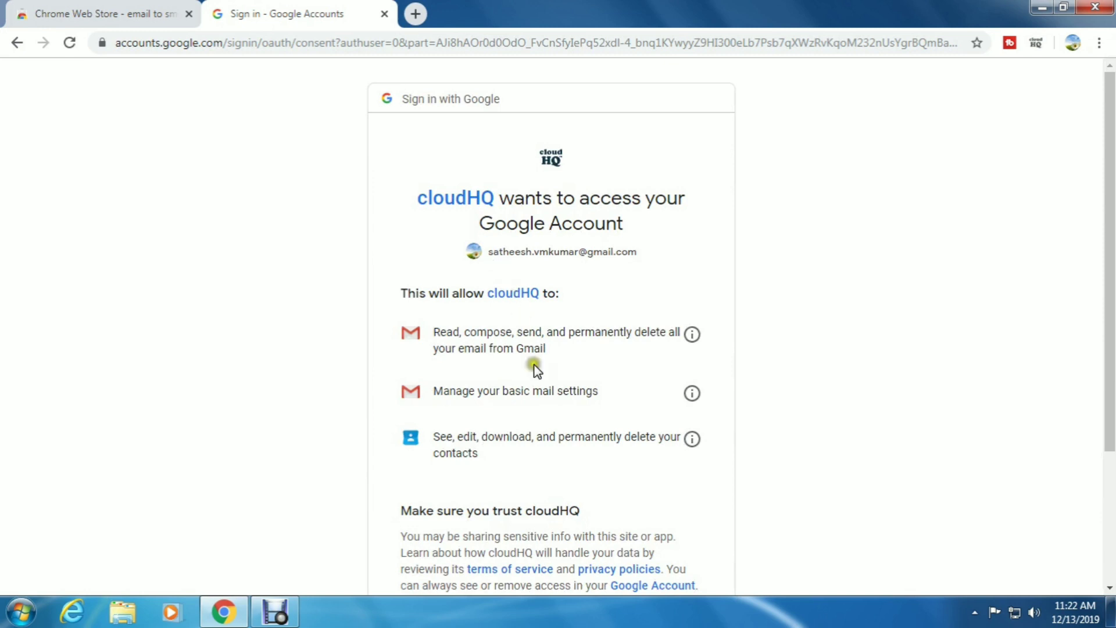
scroll(down, 3)
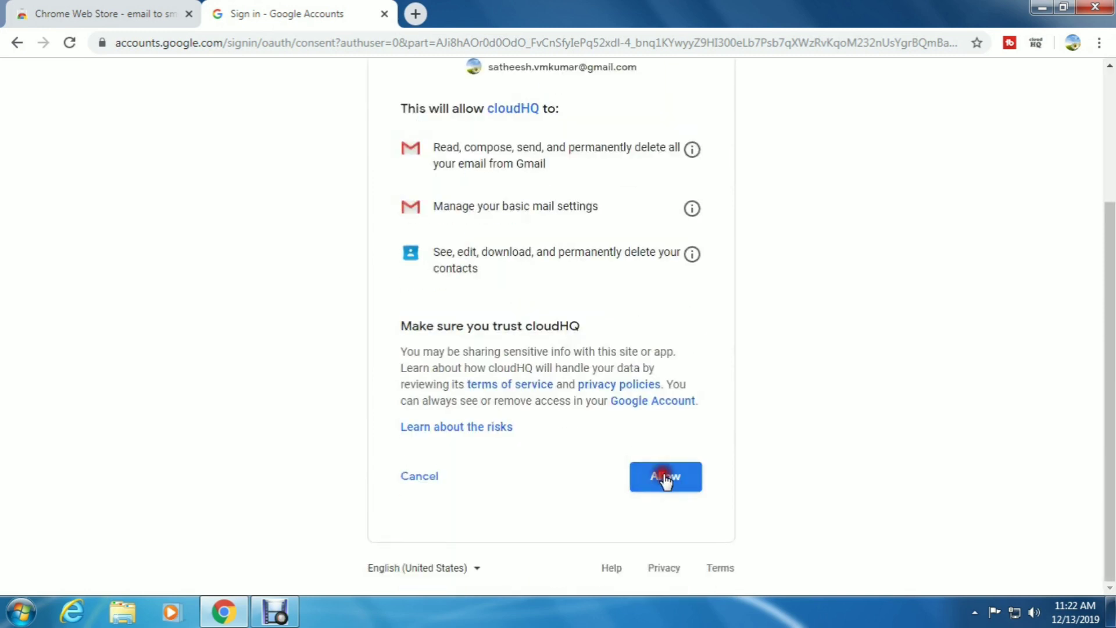
click(665, 476)
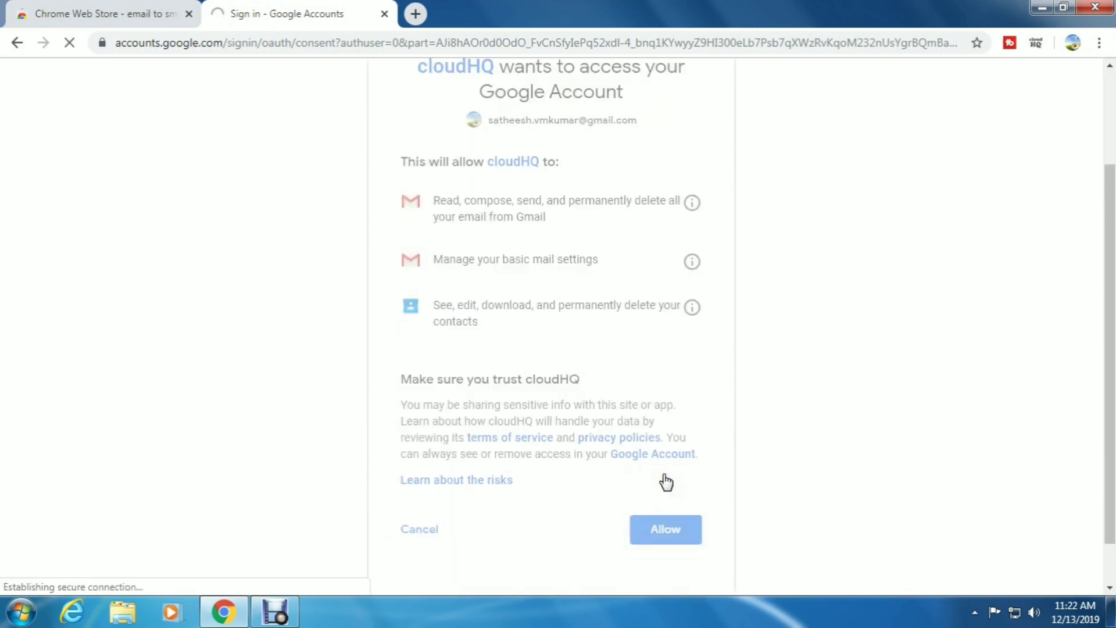
click(664, 529)
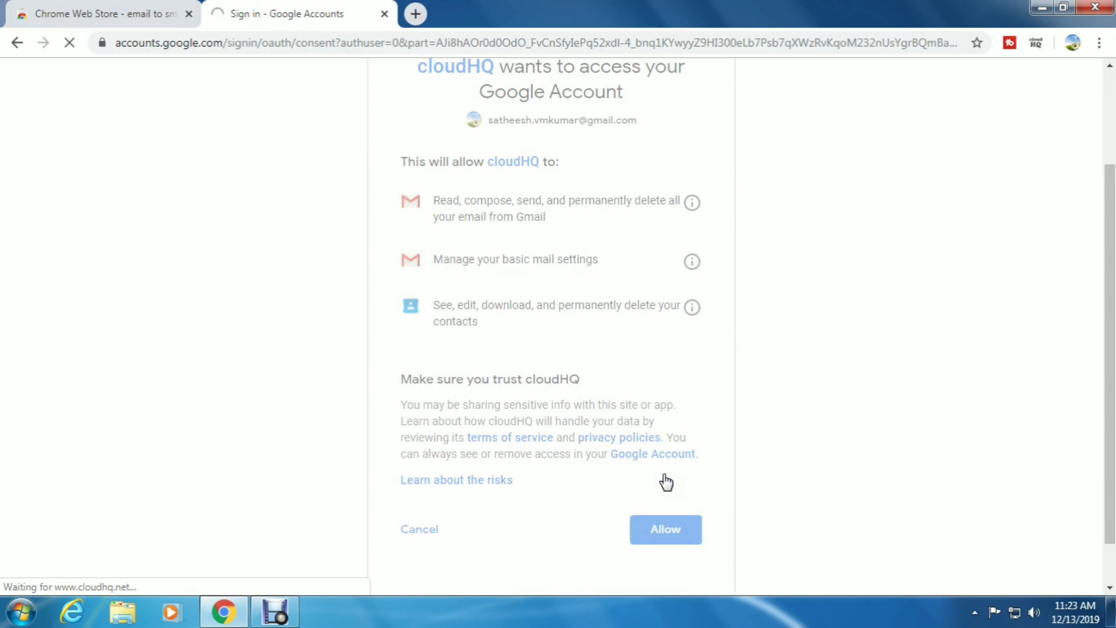
click(664, 529)
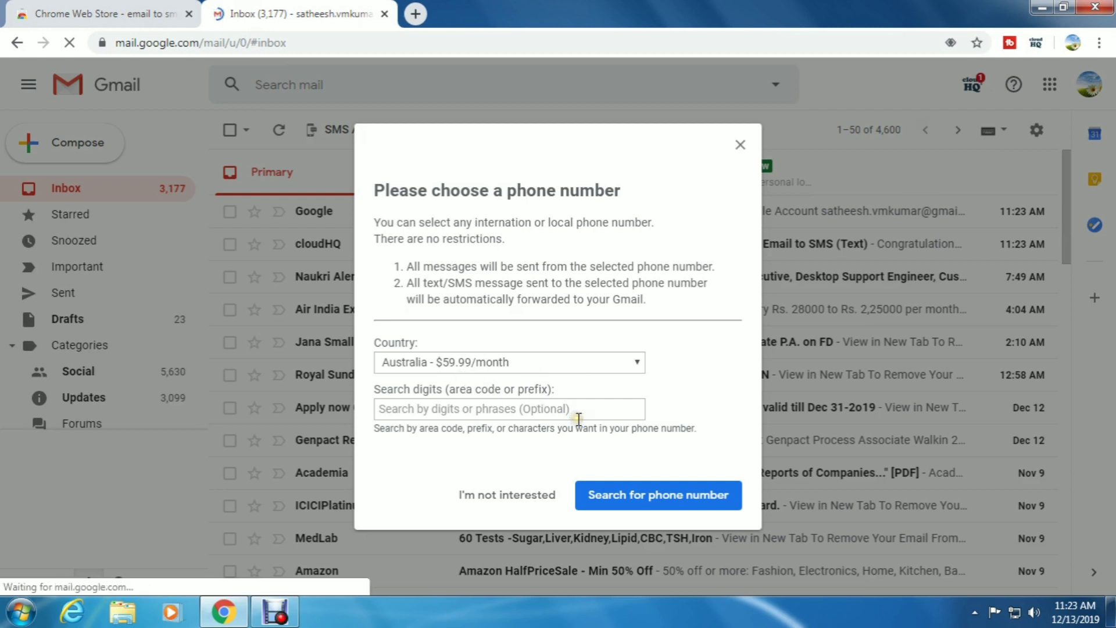
mouse_move(643, 447)
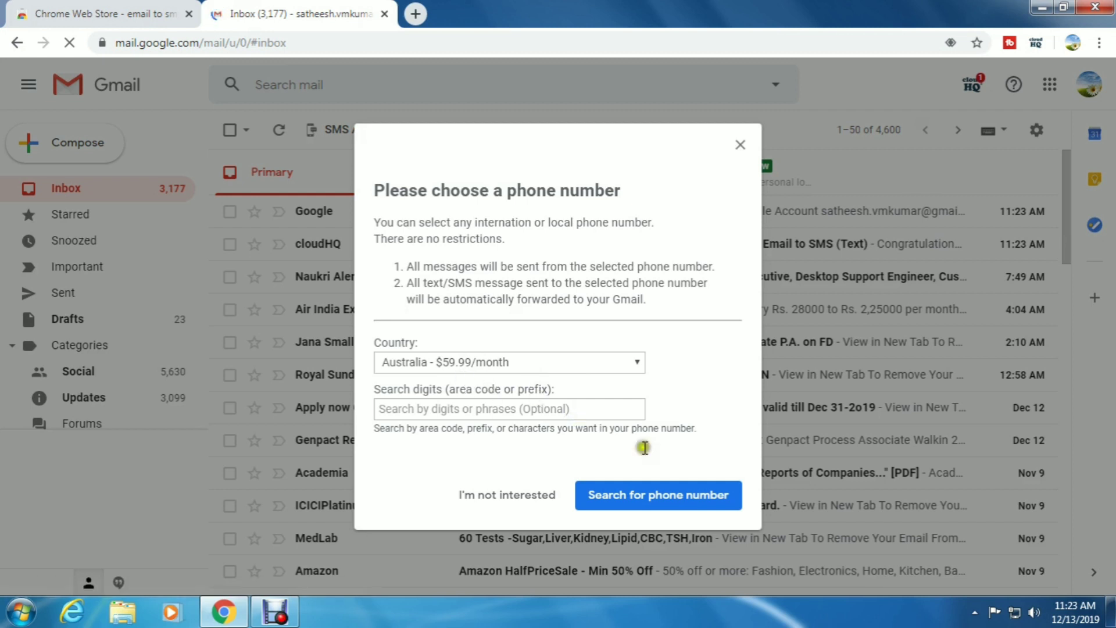
mouse_move(702, 413)
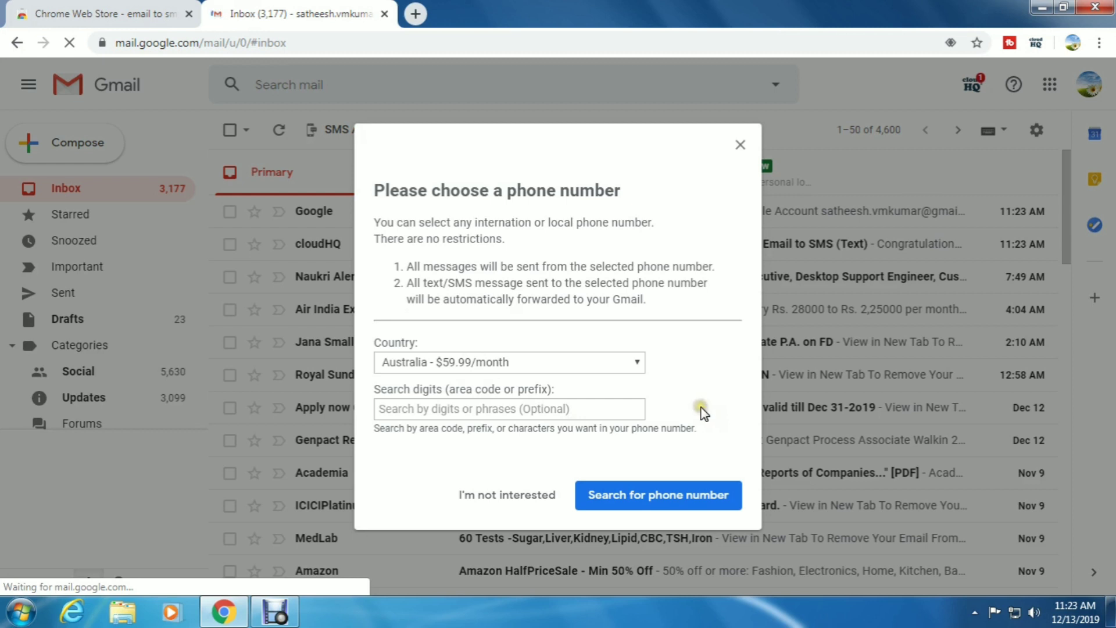
mouse_move(691, 375)
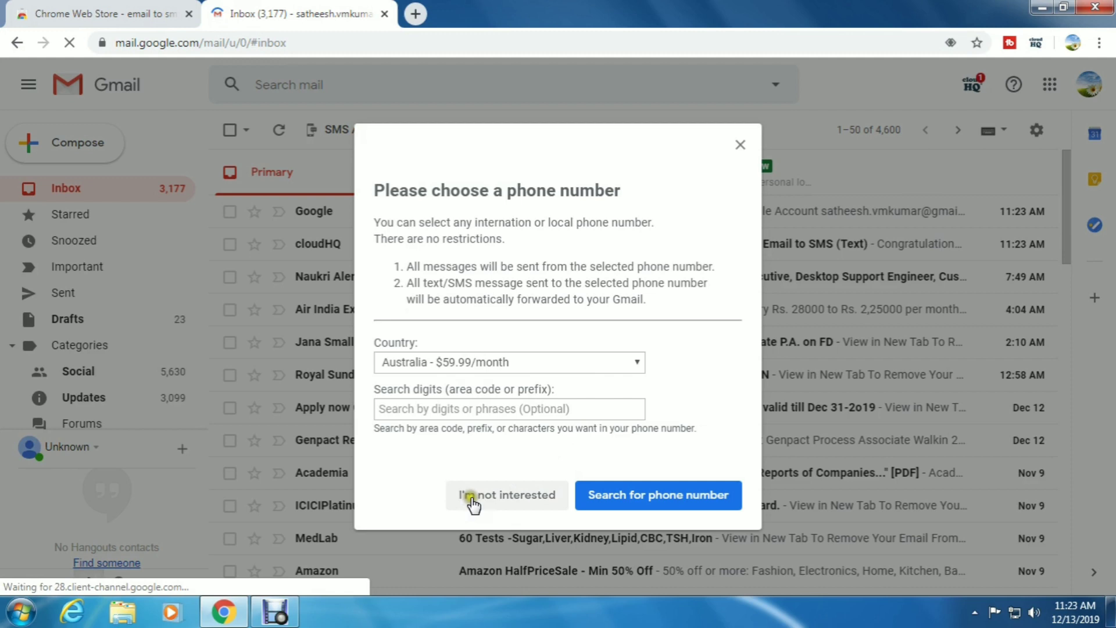
mouse_move(474, 504)
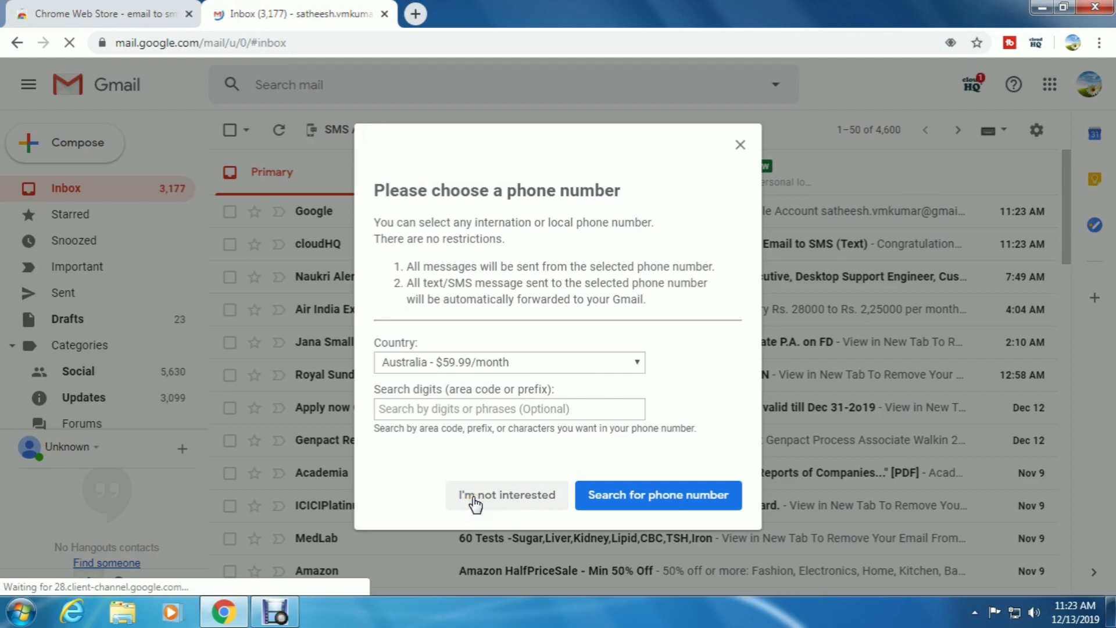
Choose 'I'm not interested' in the paid phone-number dialog.
click(506, 496)
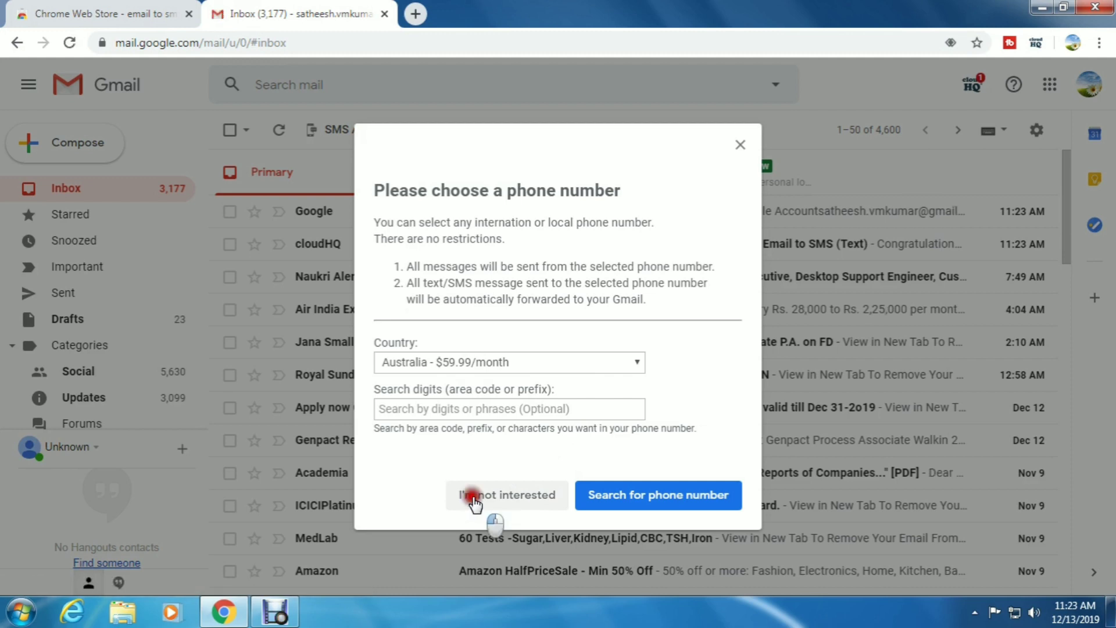
Dismiss the phone offer and compose a new message with body 'Hi, Welcome to Premier Solution'.
click(507, 496)
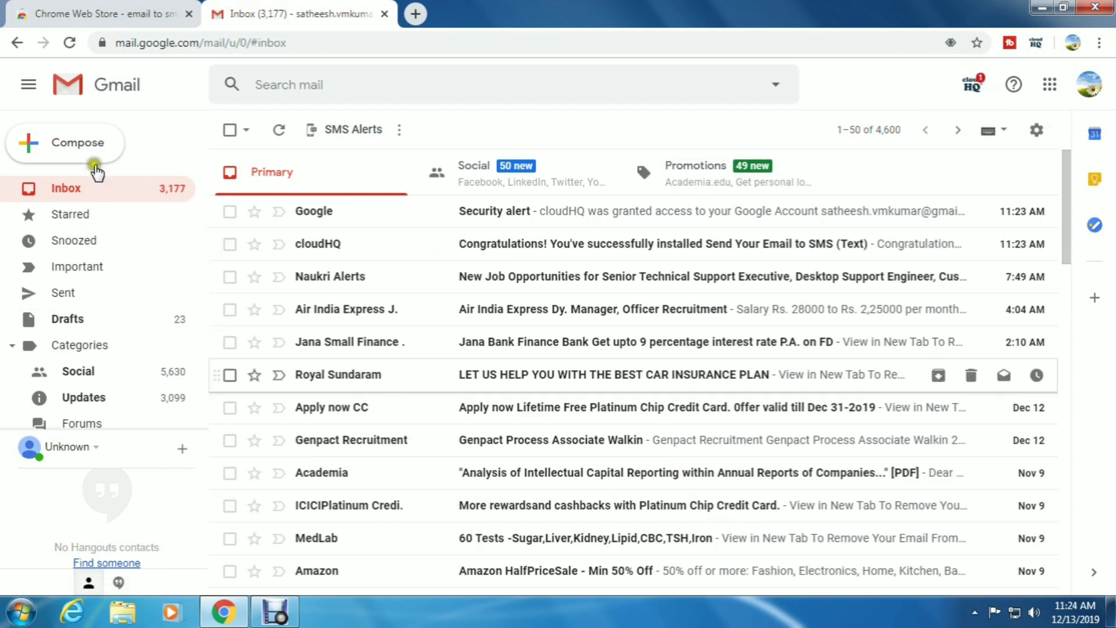
click(78, 143)
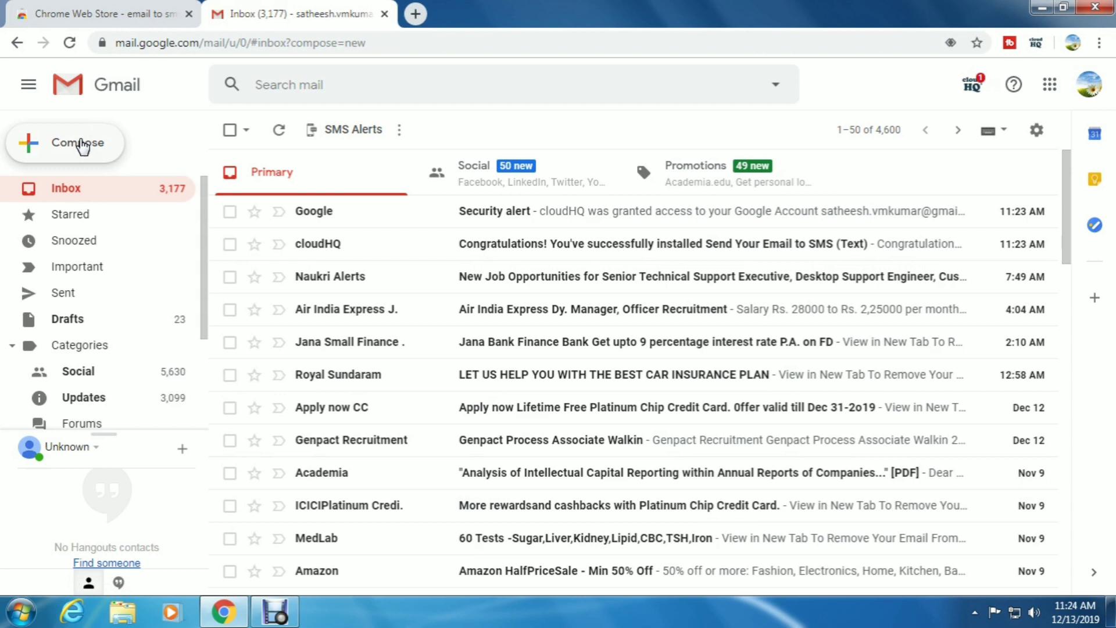
click(65, 142)
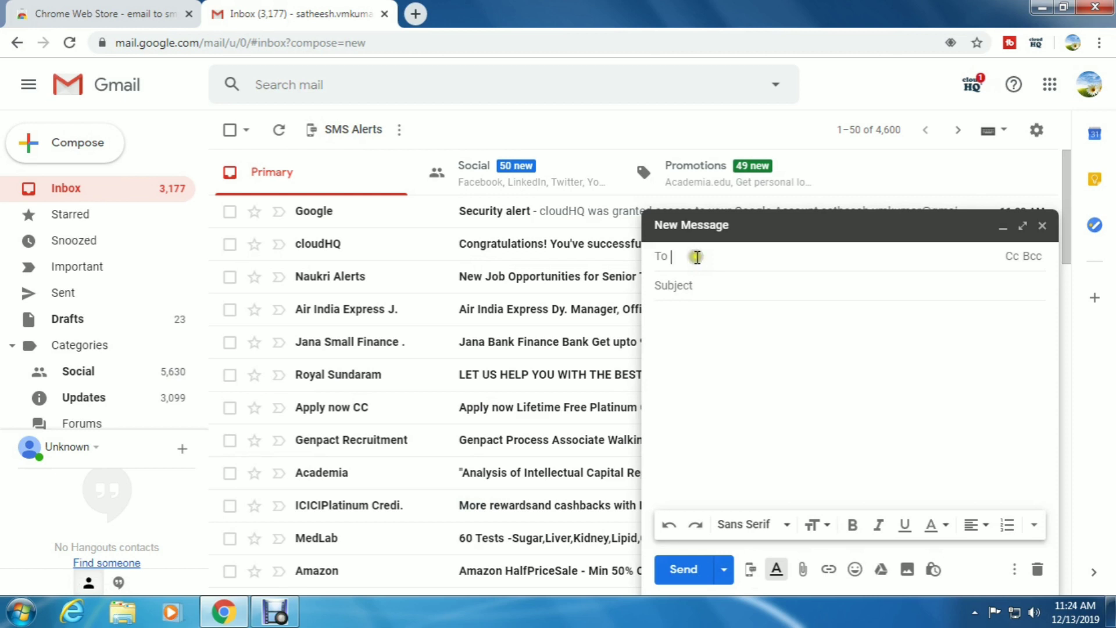
click(681, 314)
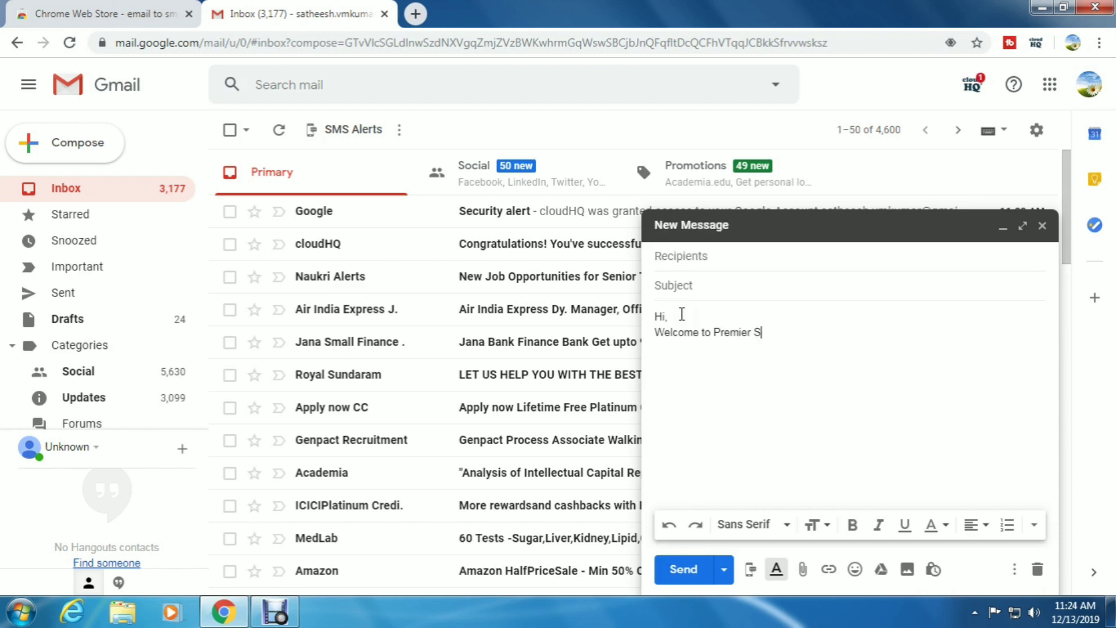
text(olution)
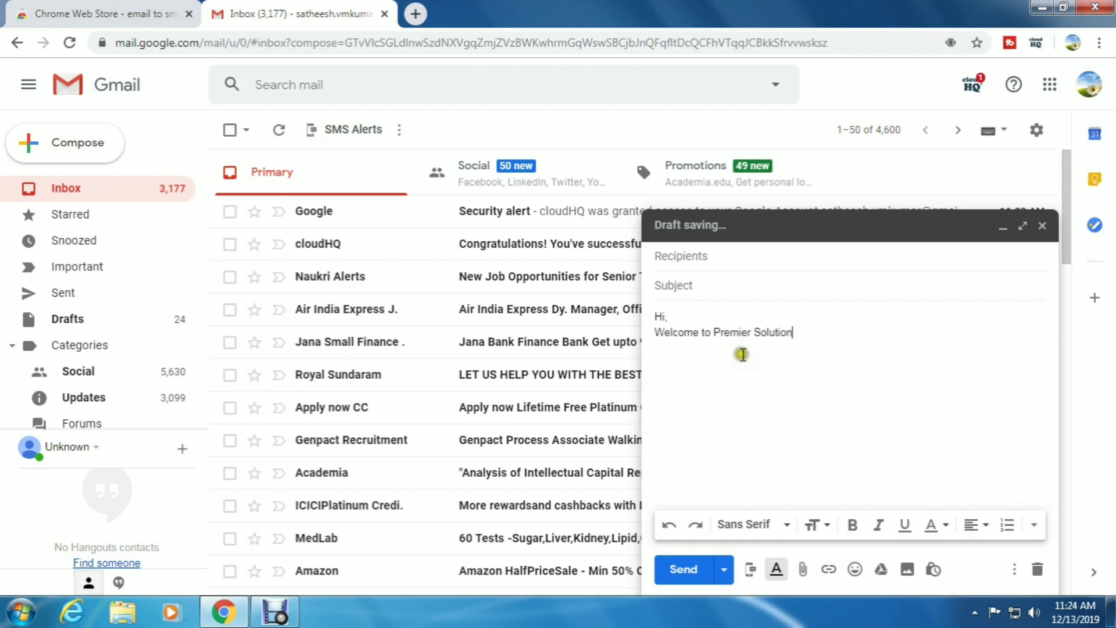
mouse_move(750, 569)
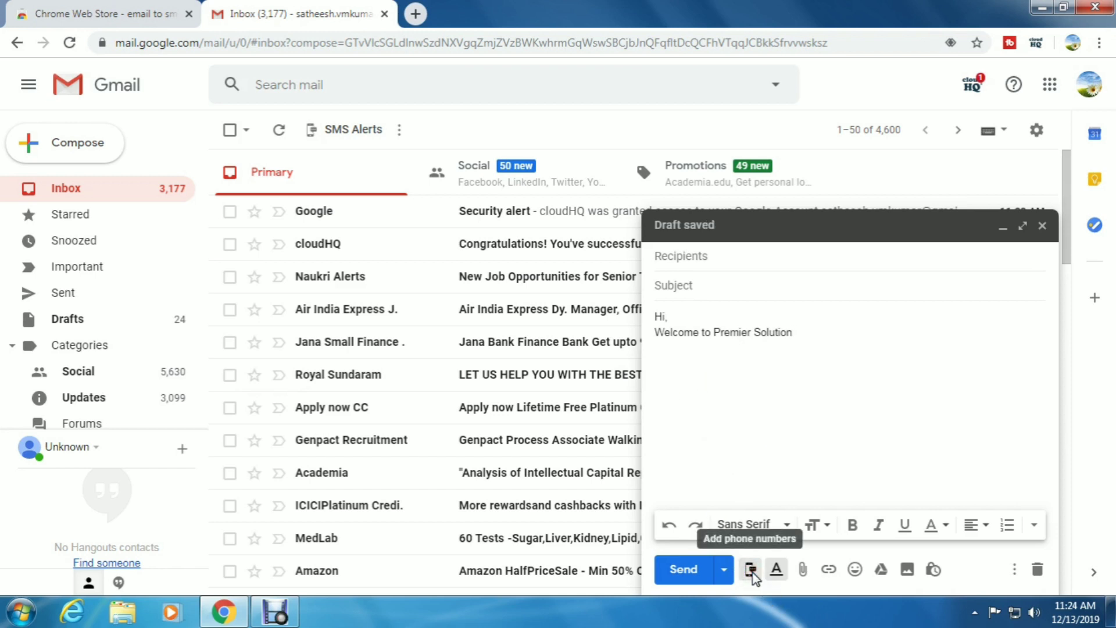
Add an SMS recipient phone number starting +91 9043 in the cloudHQ send-as-SMS window.
click(750, 570)
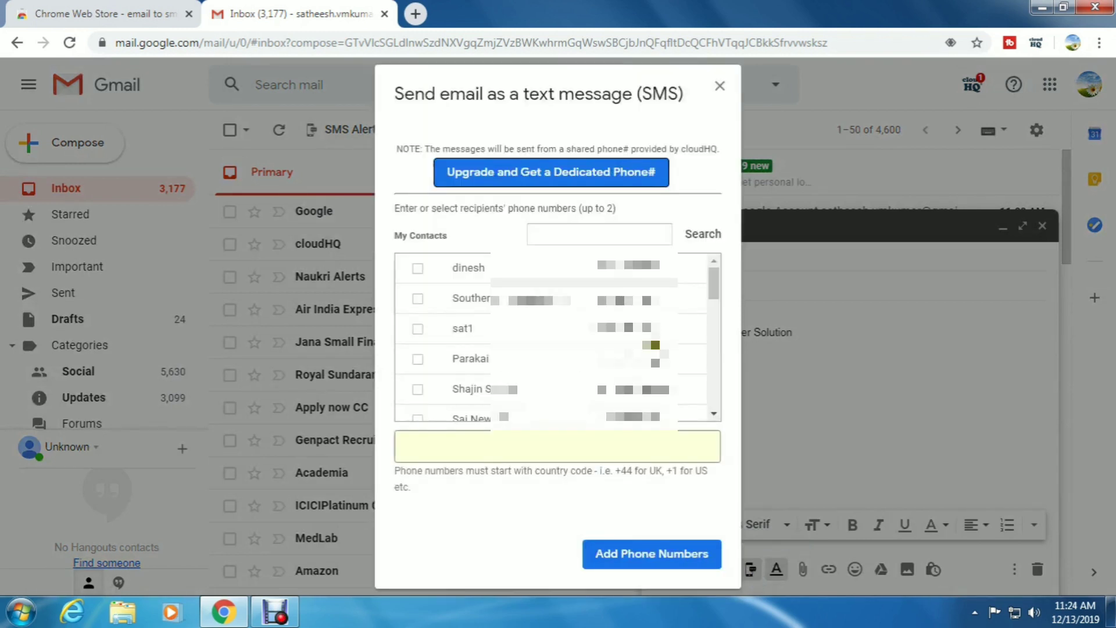
click(599, 234)
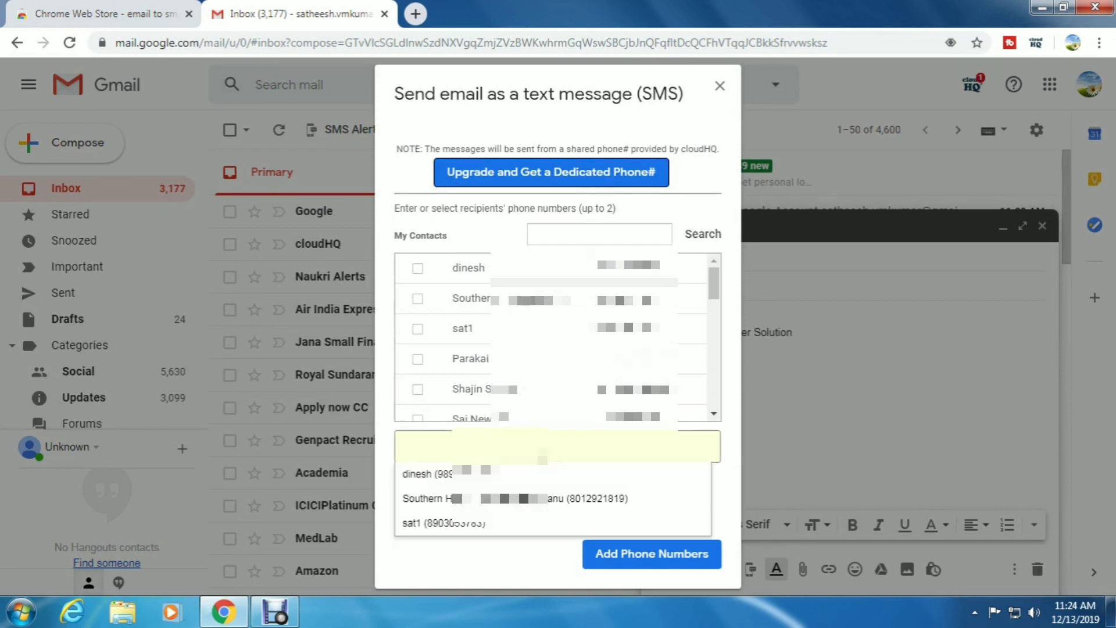
text(+)
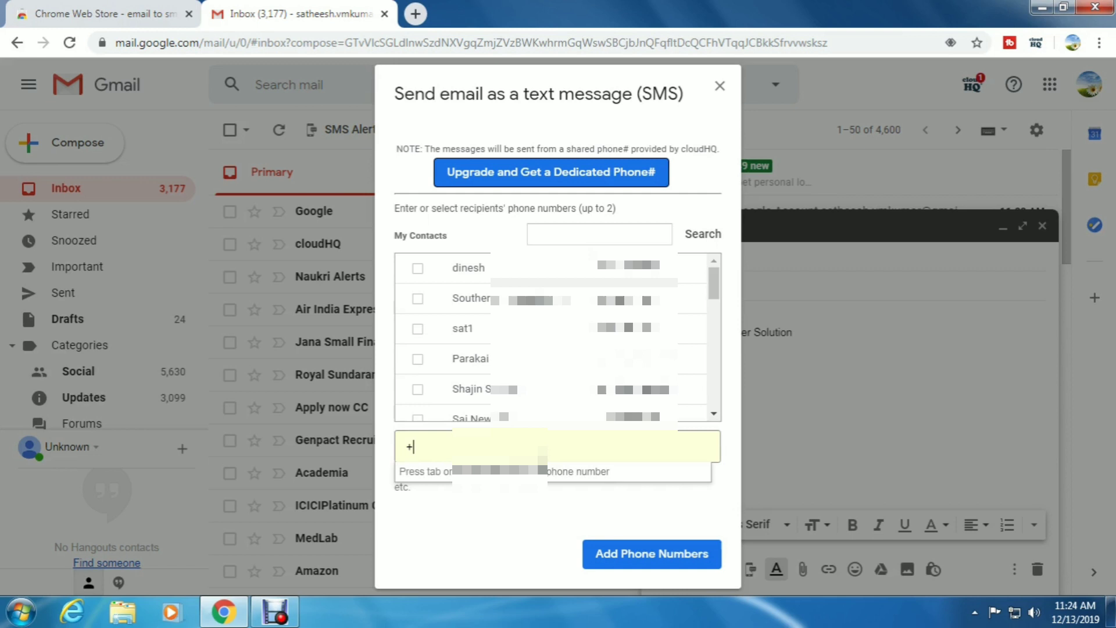
text(91)
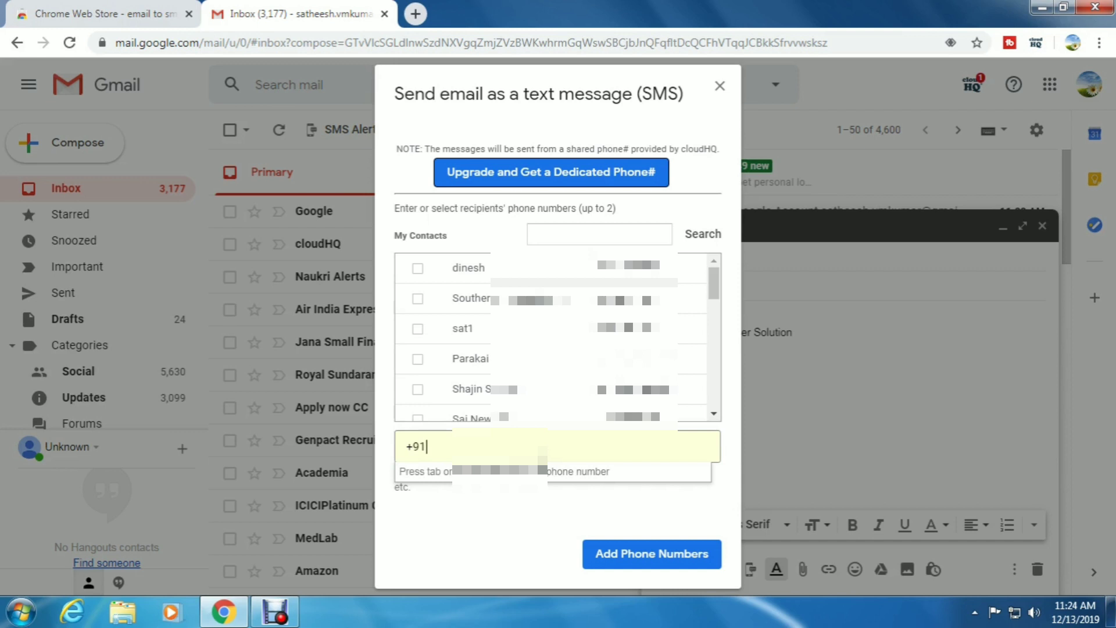
text(9)
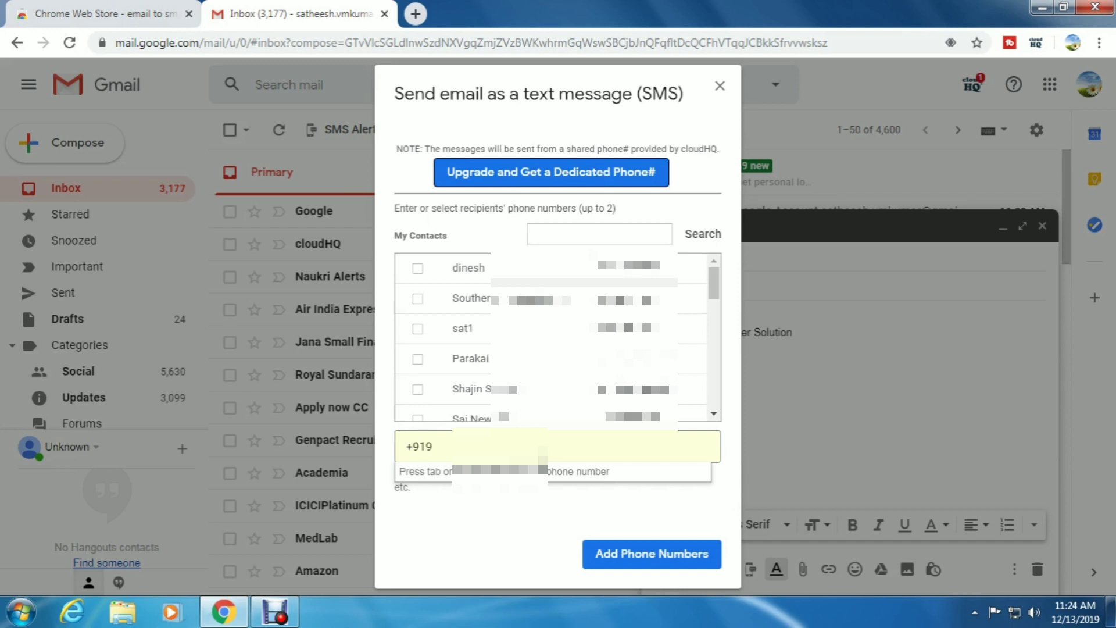
text(043)
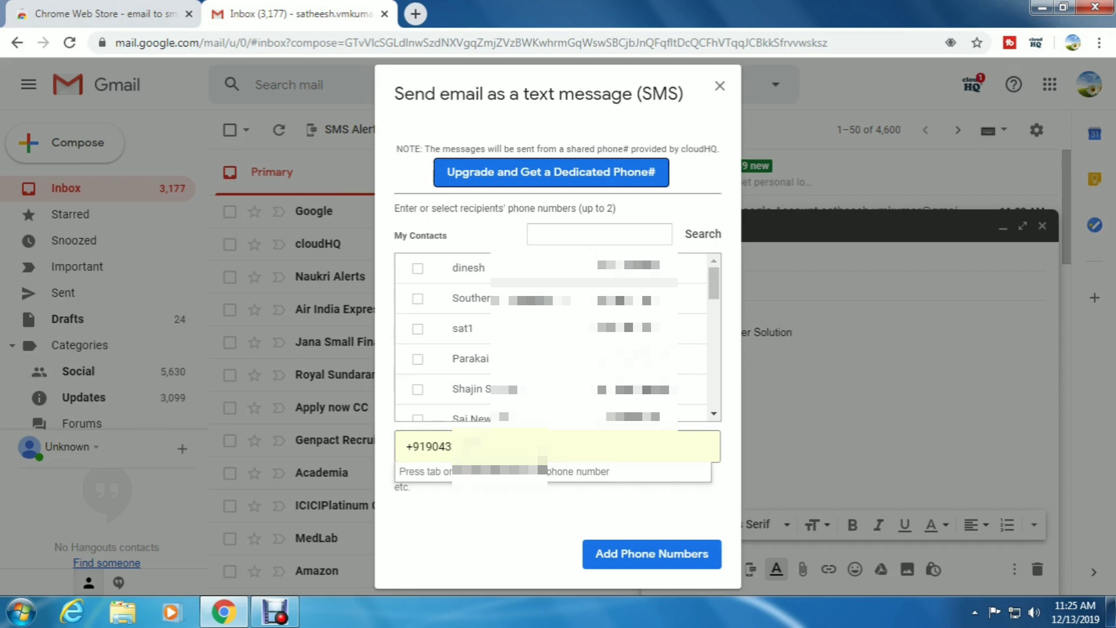
mouse_move(611, 533)
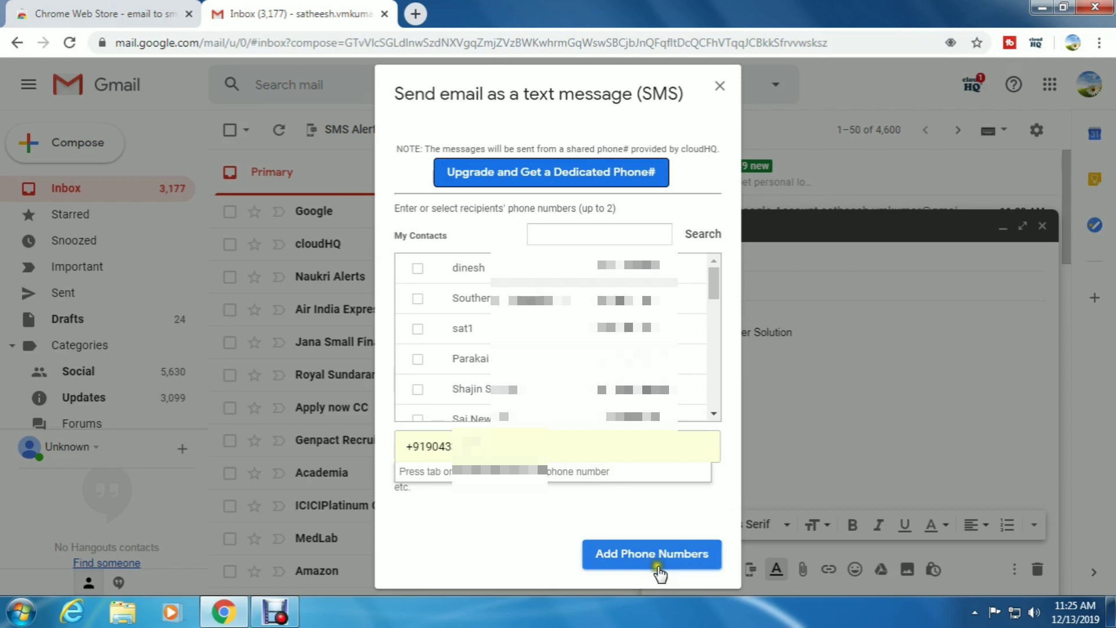
Add the +91 phone number as SMS recipient and send the message.
click(651, 554)
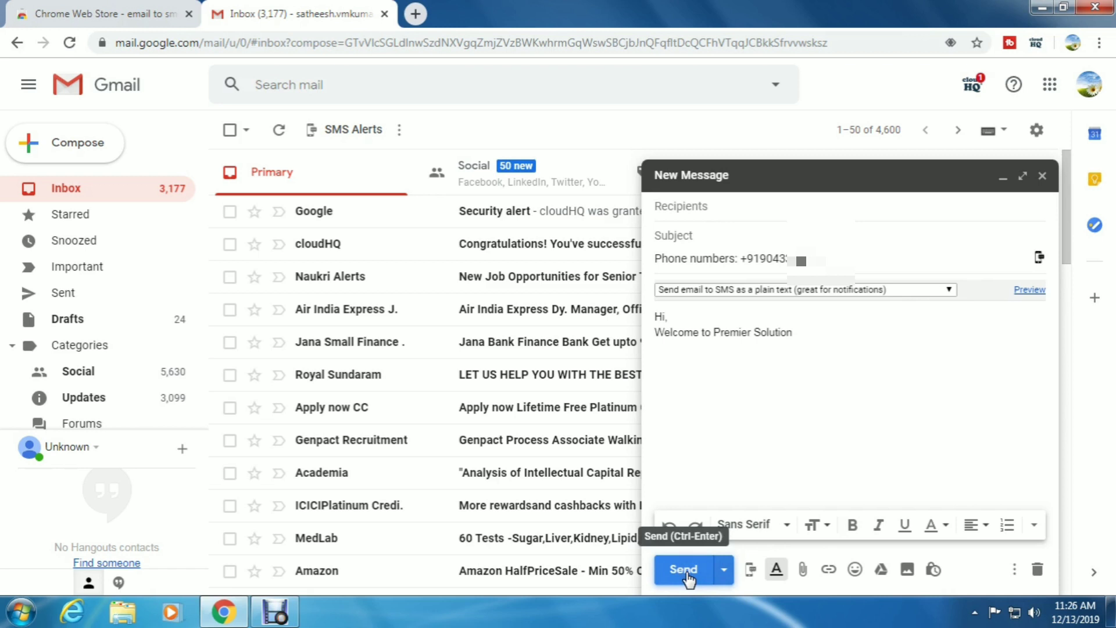
click(683, 570)
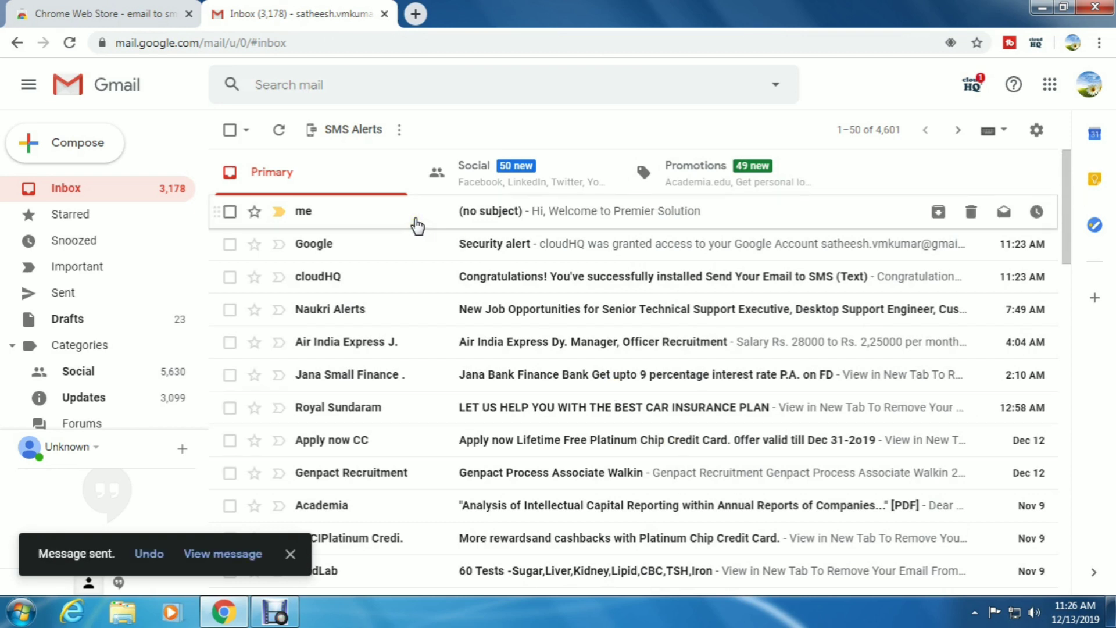
mouse_move(658, 224)
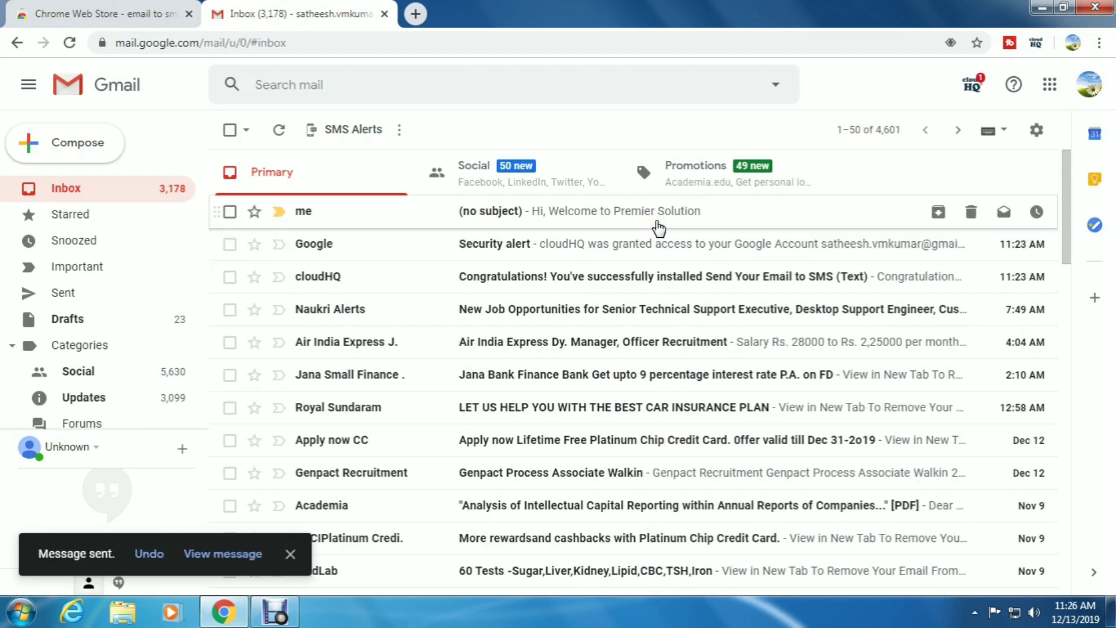
Show the Sent folder and open the 'Hi, Welcome to Premier Solution' message.
click(222, 553)
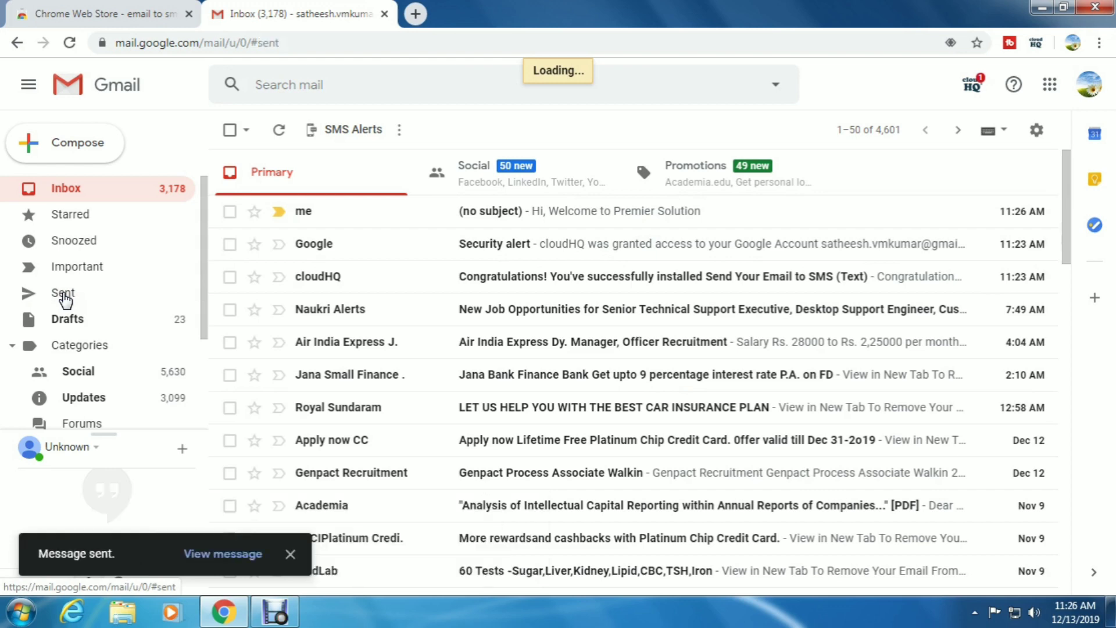
click(63, 293)
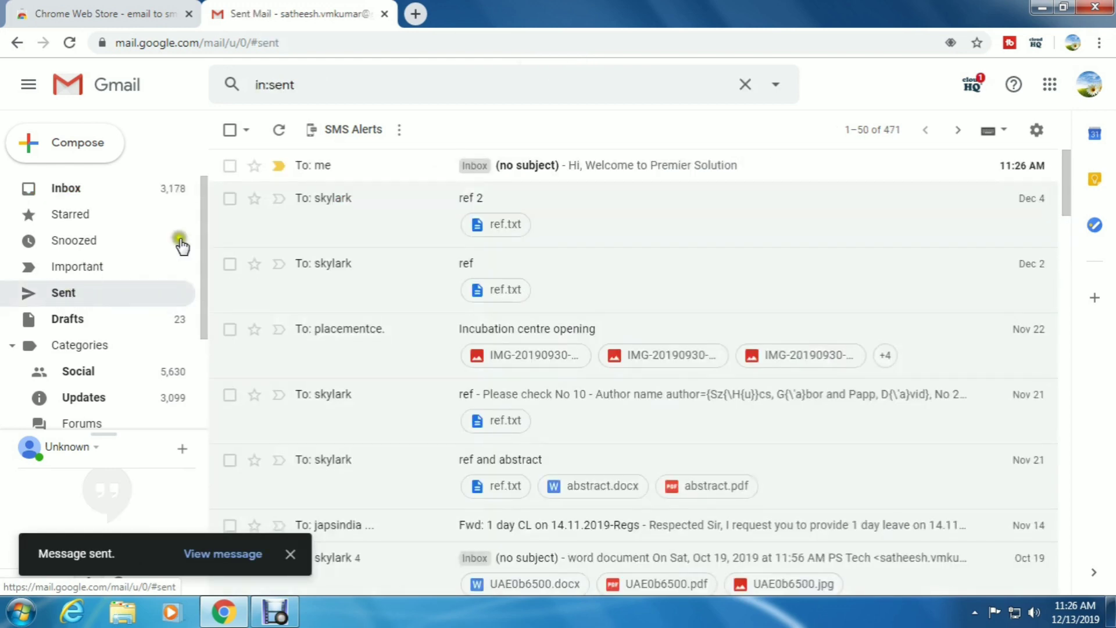
mouse_move(648, 166)
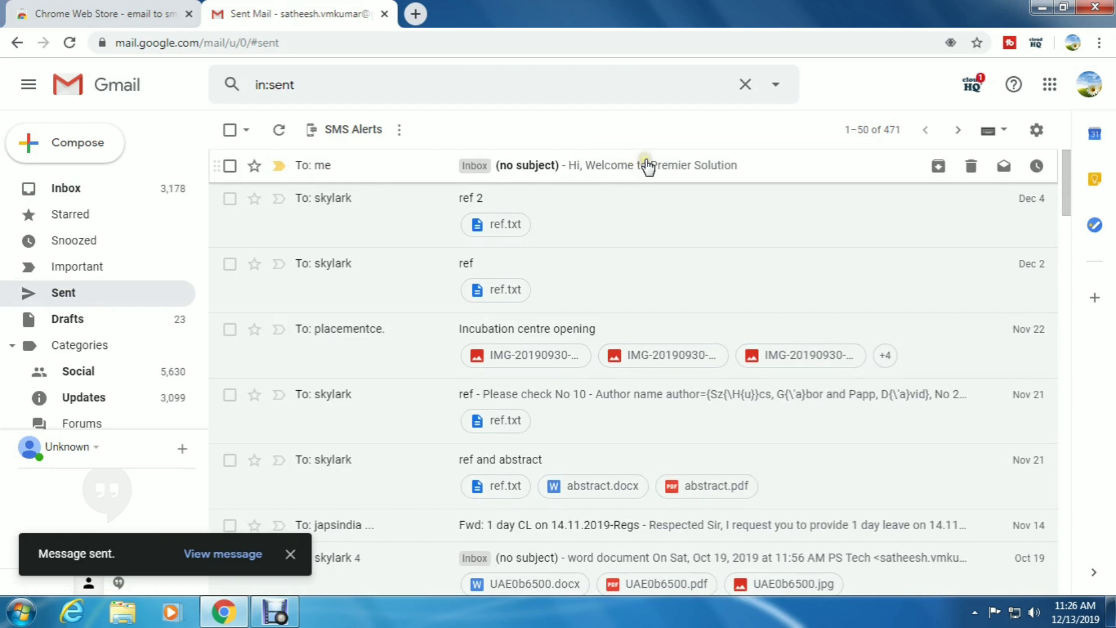
click(644, 165)
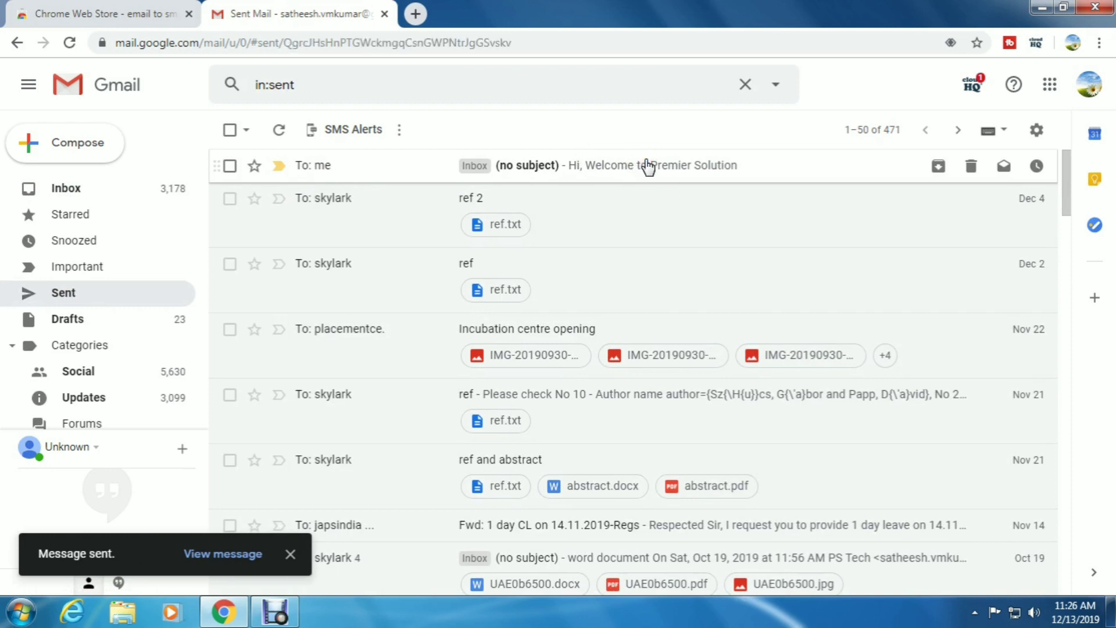